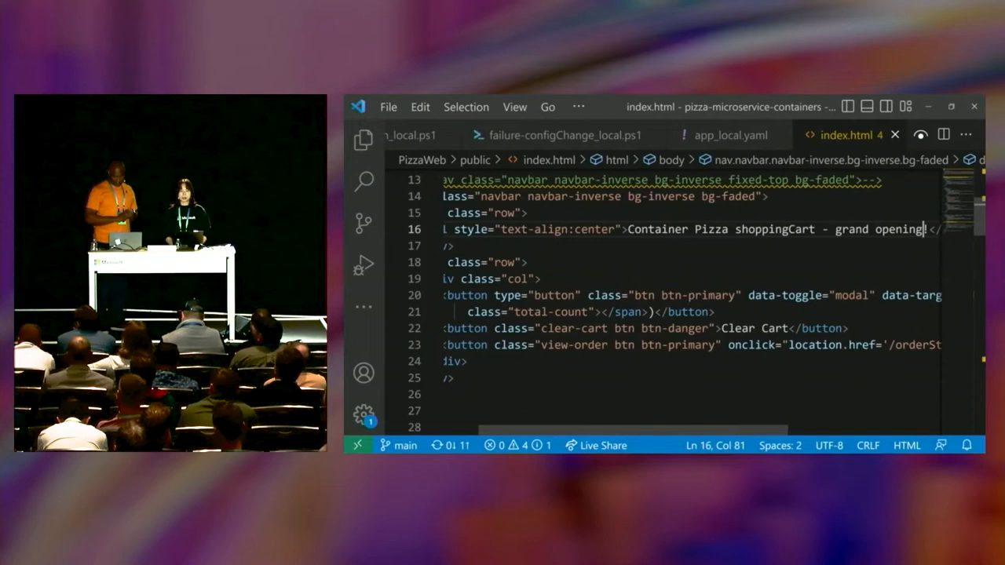
- Review app_local.yaml's storagekey secret, volumes and container resource settings
{"action": "left_click", "coordinate": [751, 135]}
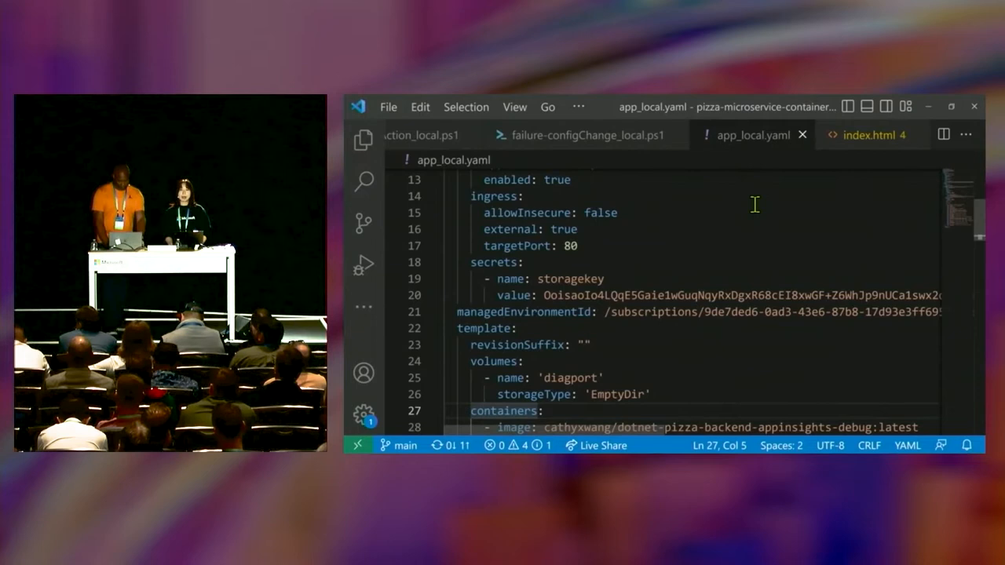
{"action": "double_click", "coordinate": [569, 279]}
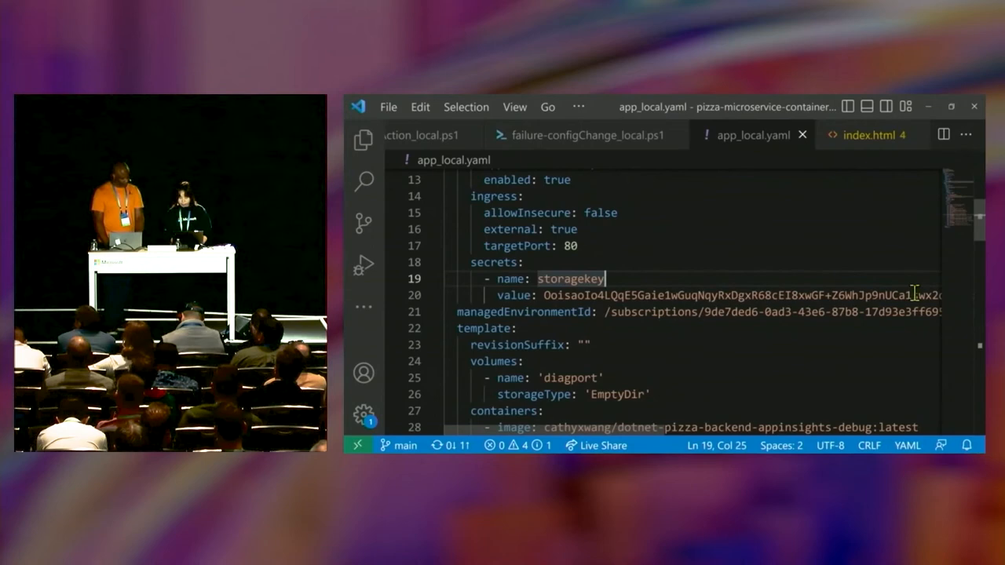
{"action": "scroll", "scroll_direction": "up", "scroll_amount": 3}
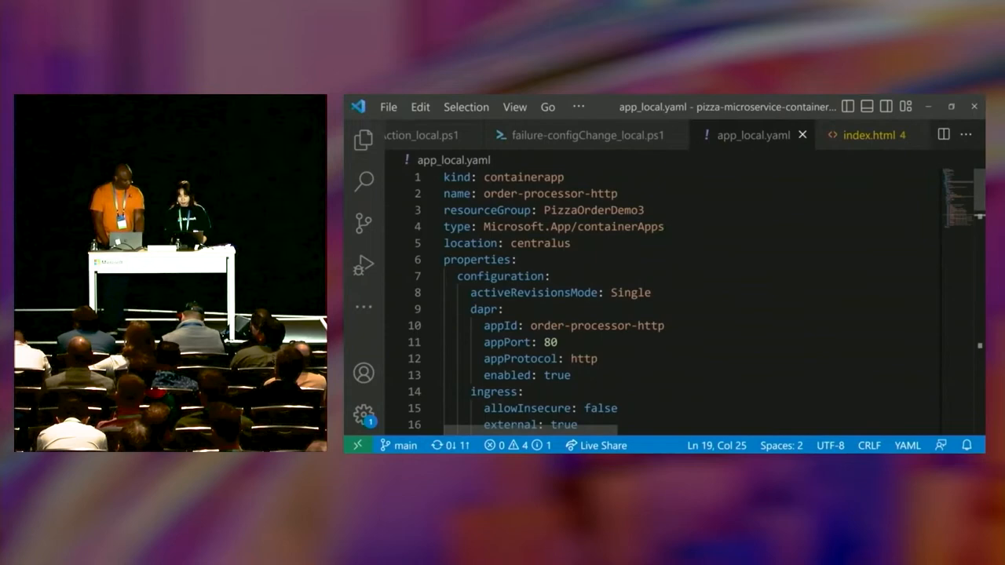
{"action": "scroll", "scroll_direction": "down", "scroll_amount": 3}
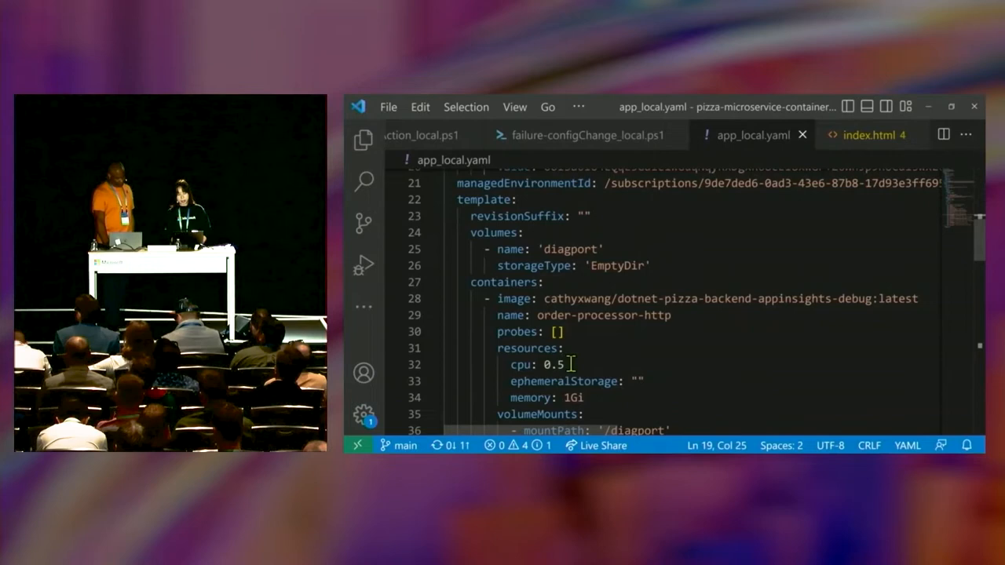
{"action": "scroll", "scroll_direction": "down", "scroll_amount": 3}
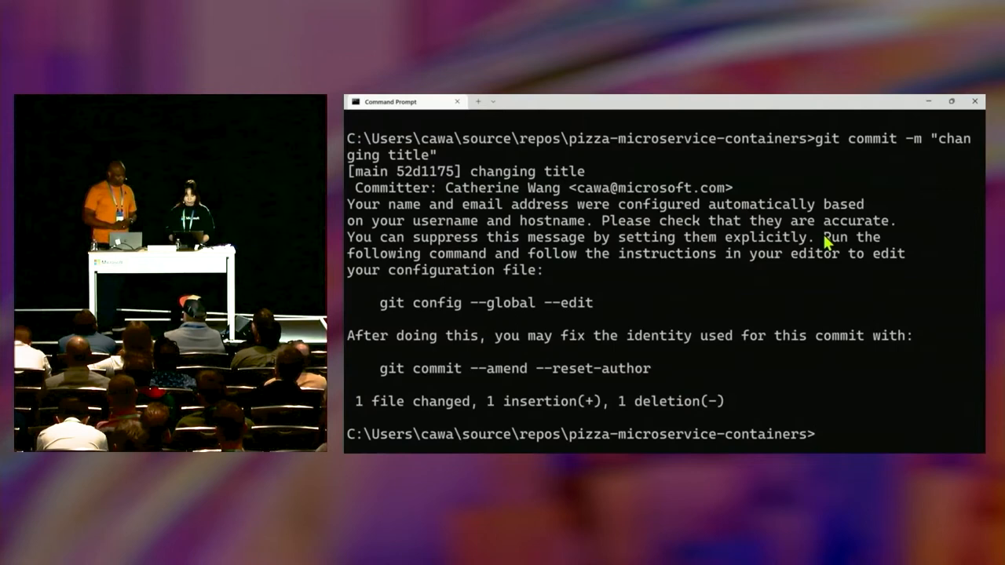
- Enter git push -u origin main to push the committed title change
{"action": "type", "text": "git push -u o"}
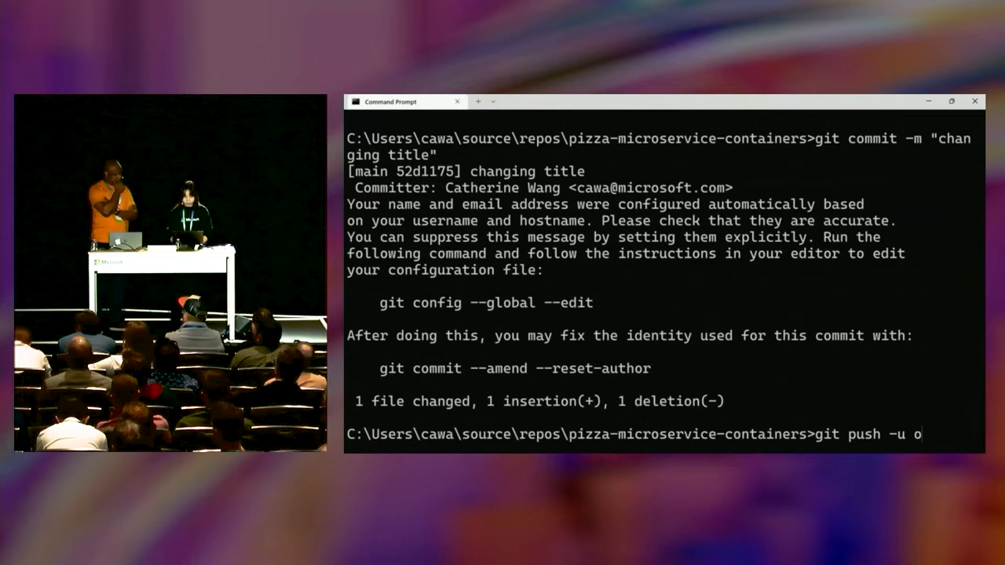
{"action": "type", "text": "rigin main"}
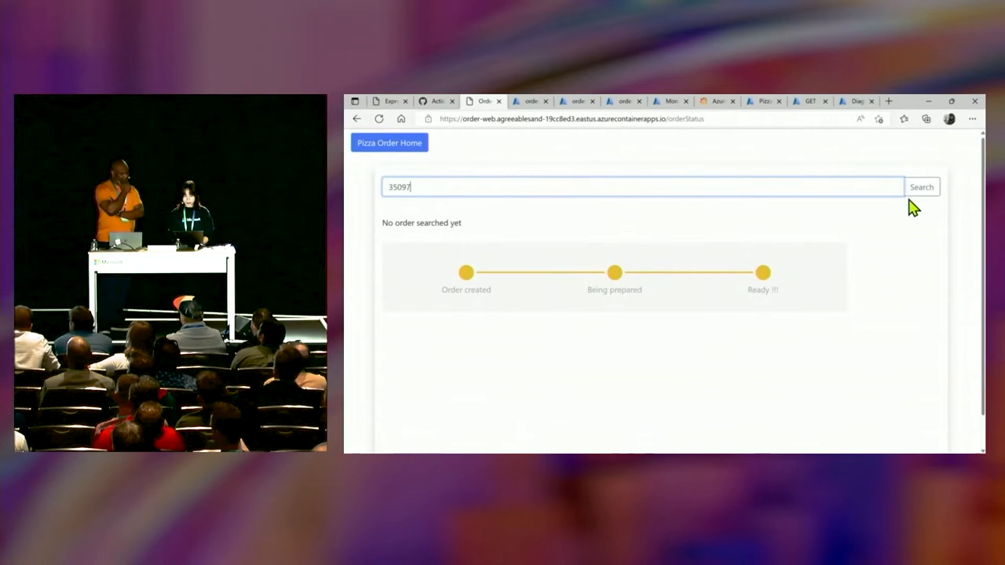
- Search the Pizza Order status page for order 35097
{"action": "left_click", "coordinate": [921, 187]}
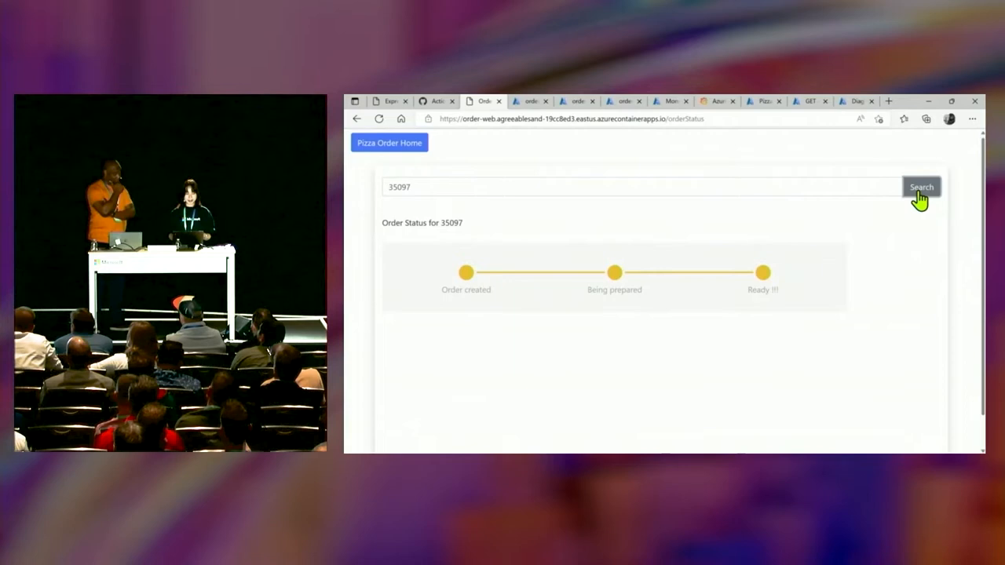
{"action": "left_click", "coordinate": [531, 100]}
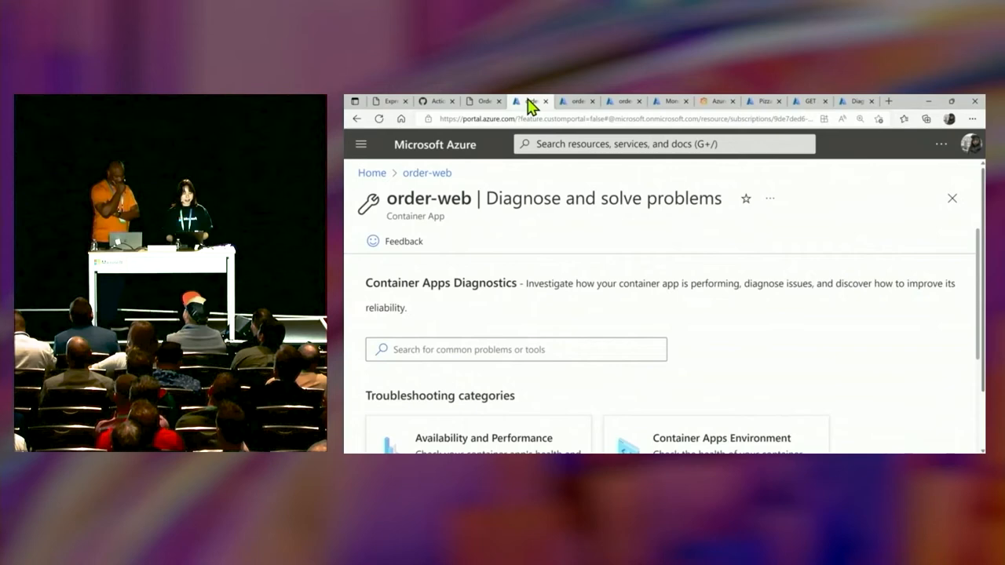
{"action": "mouse_move", "coordinate": [427, 173]}
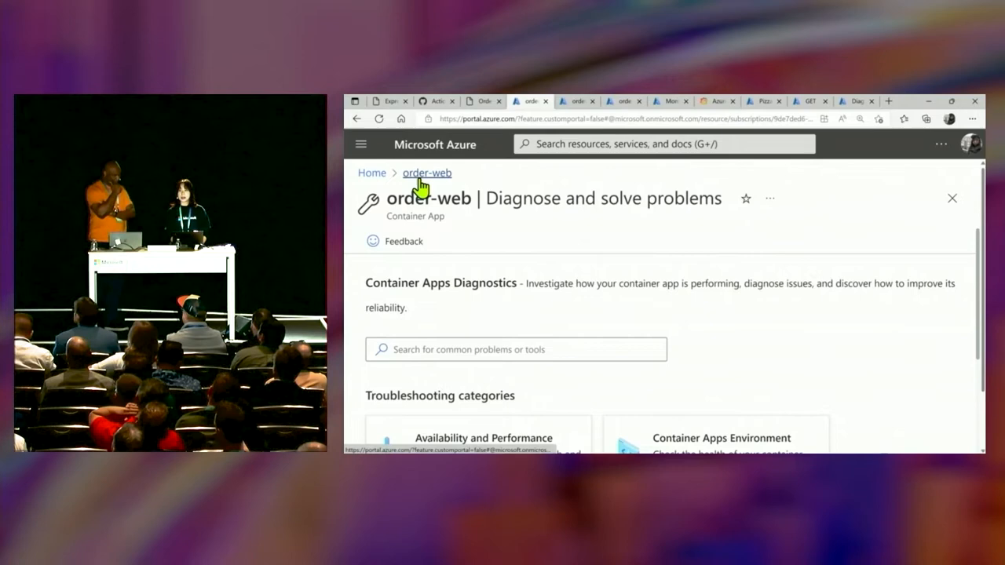
{"action": "mouse_move", "coordinate": [616, 220]}
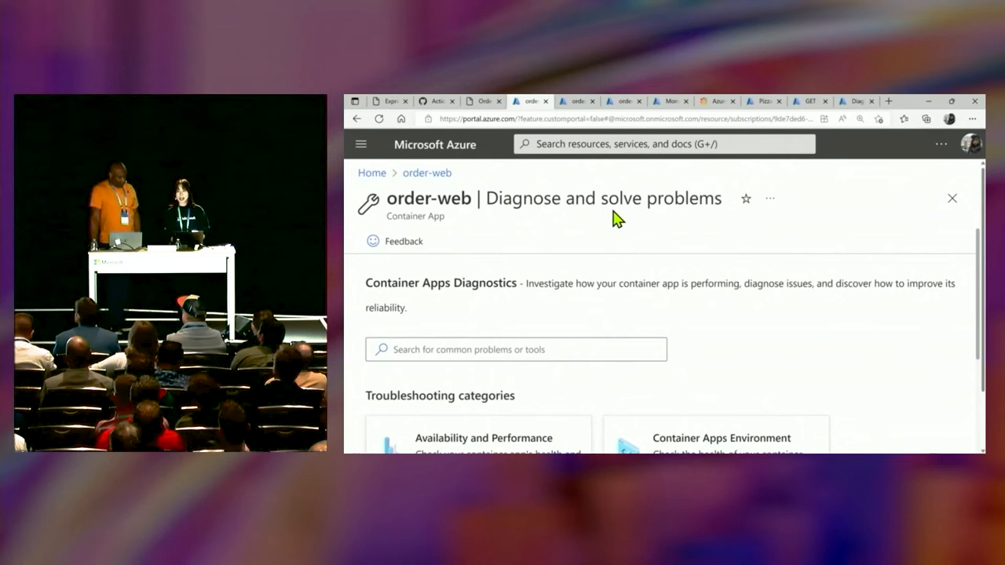
- Navigate from the order-web resource menu to its Diagnose and solve problems page
{"action": "left_click", "coordinate": [361, 144]}
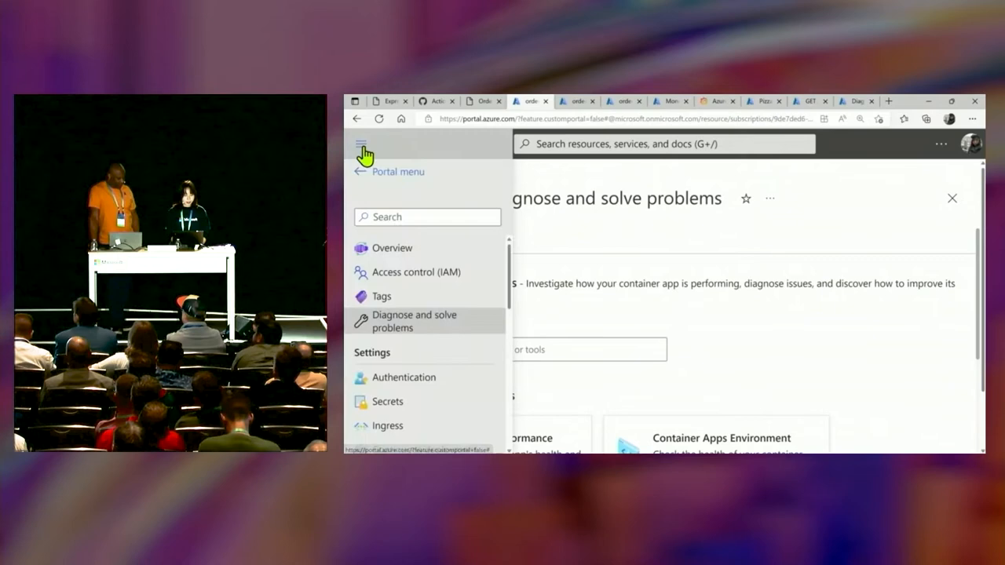
{"action": "mouse_move", "coordinate": [408, 328]}
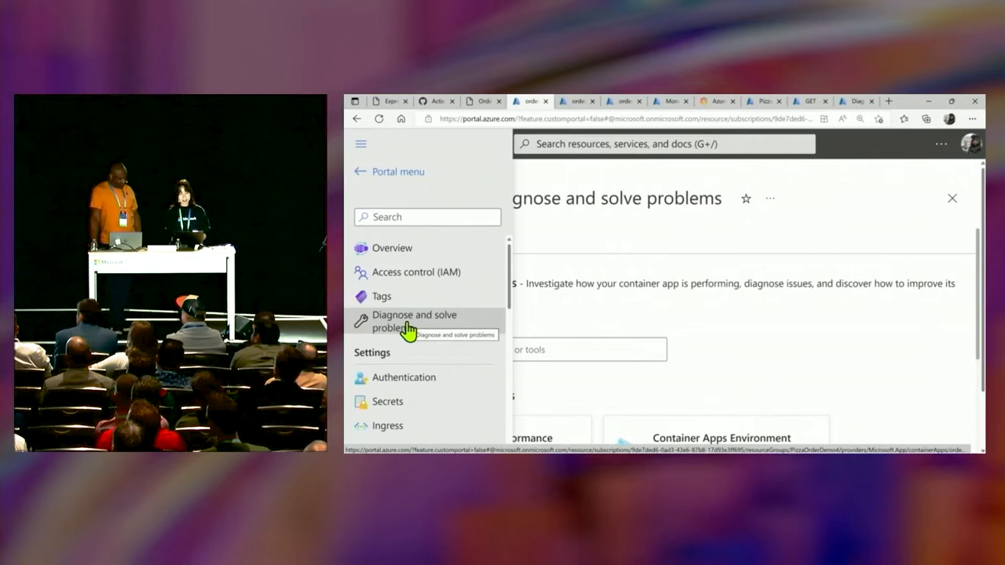
{"action": "left_click", "coordinate": [415, 320]}
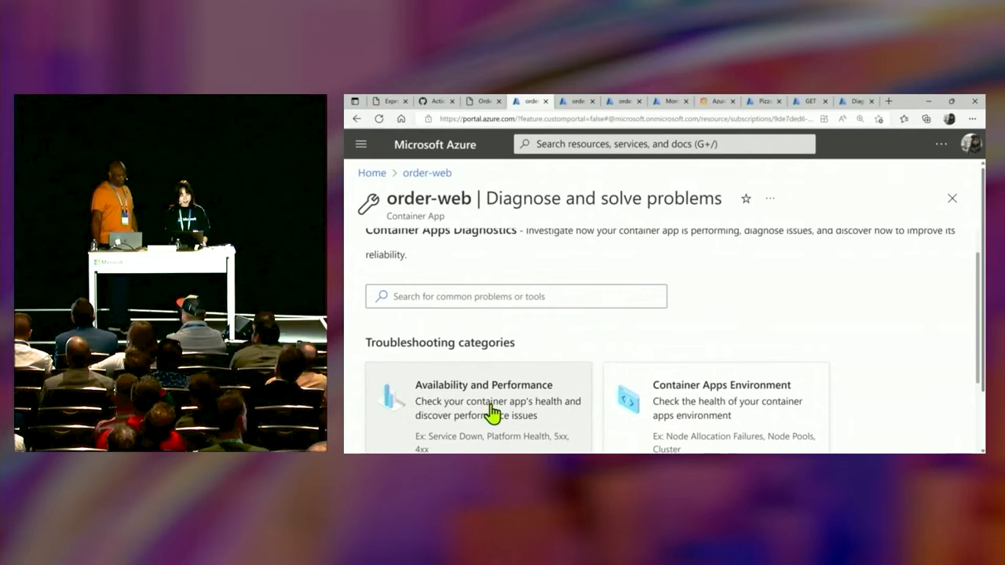
- Review order-web's Availability and Performance report of HTTP 5xx errors and its container-log steps
{"action": "left_click", "coordinate": [484, 400]}
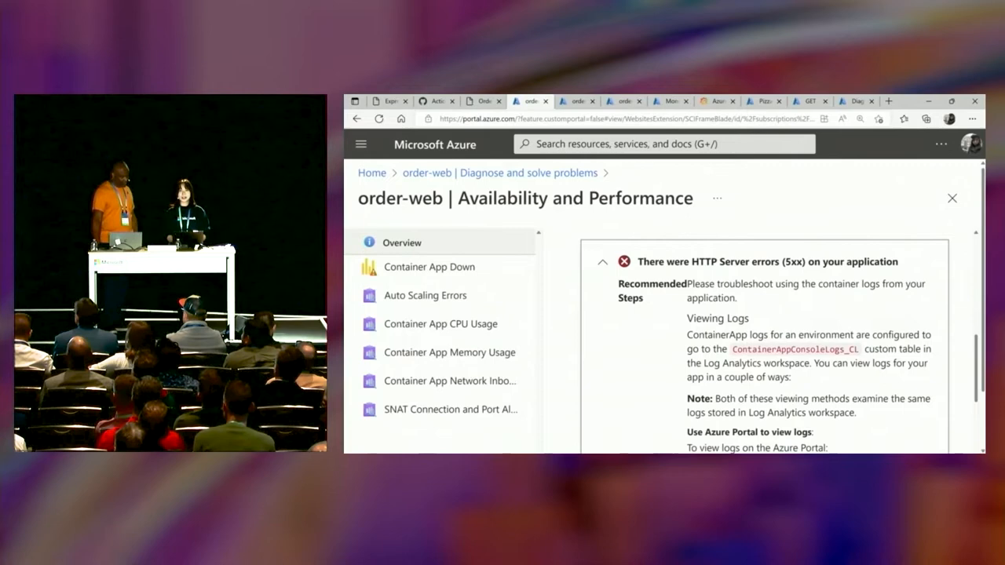
{"action": "scroll", "scroll_direction": "down", "scroll_amount": 3}
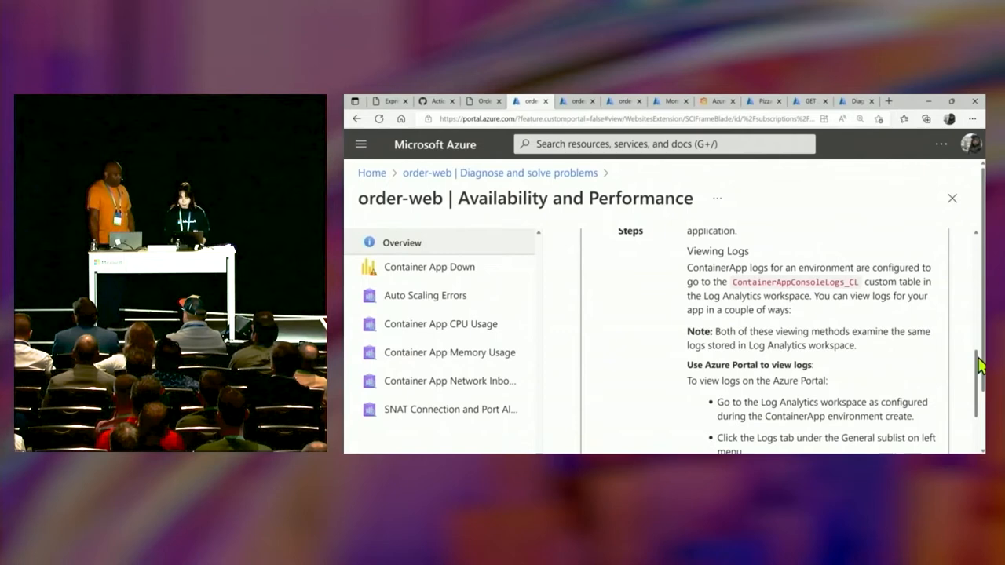
{"action": "scroll", "scroll_direction": "down", "scroll_amount": 3}
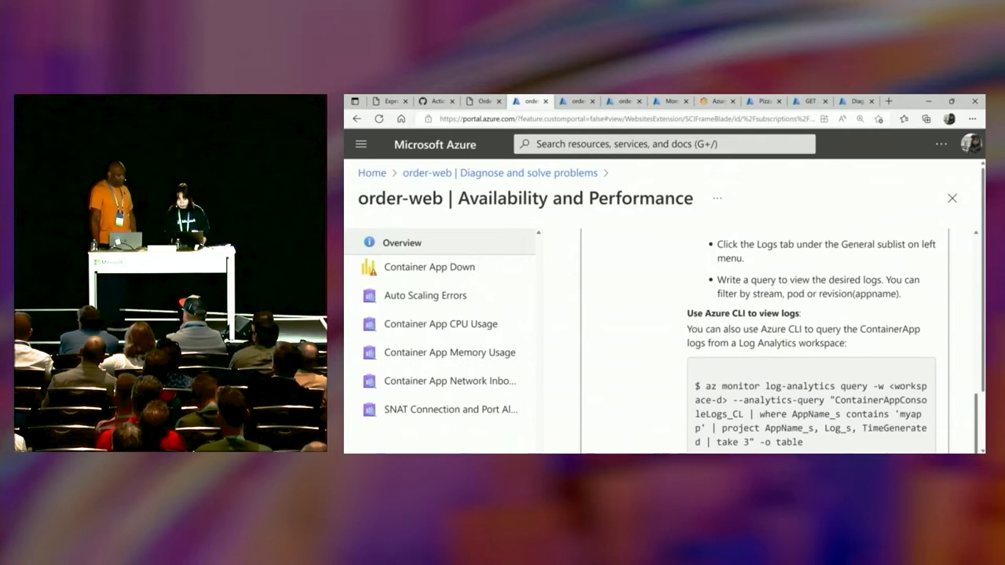
{"action": "scroll", "scroll_direction": "down", "scroll_amount": 3}
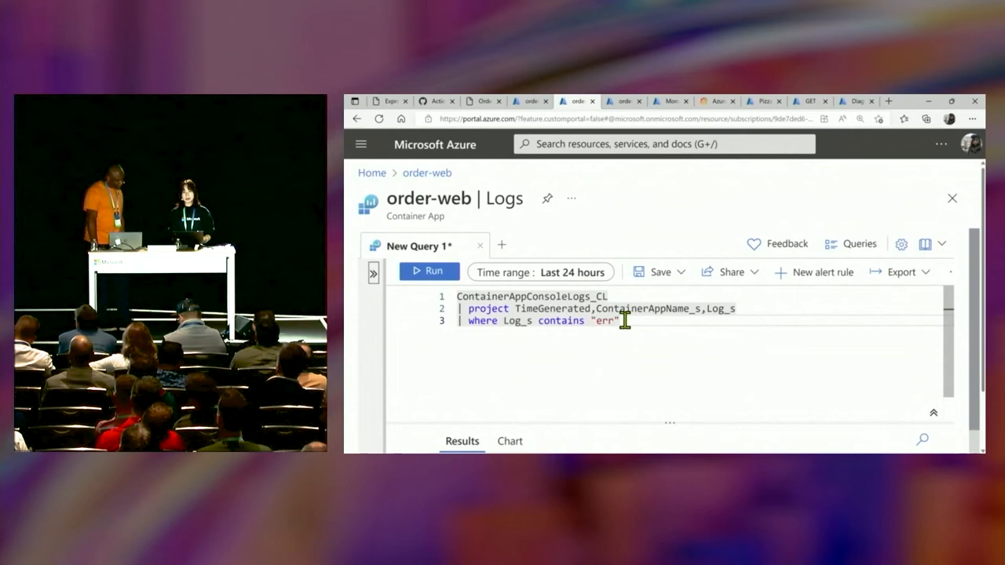
- Run the error-log query and inspect the failed order-status fetch ENOTFOUND entry, zoomed in
{"action": "left_click", "coordinate": [427, 271]}
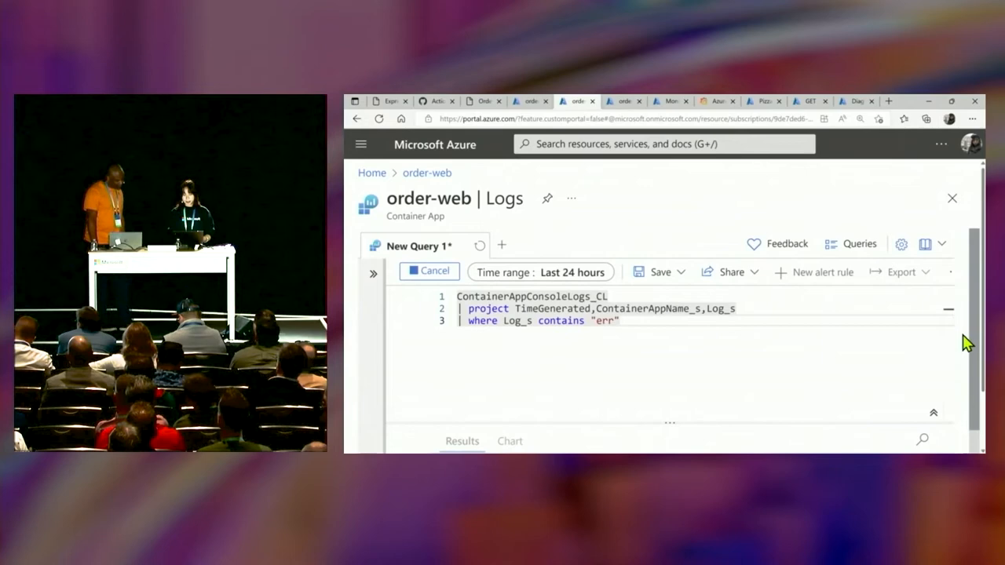
{"action": "left_click", "coordinate": [429, 272]}
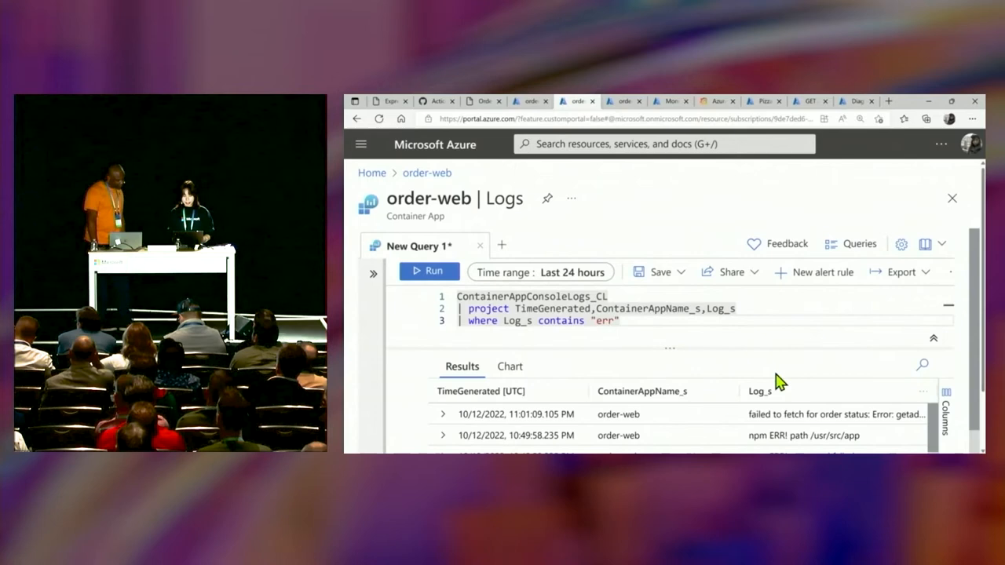
{"action": "scroll", "scroll_direction": "down", "scroll_amount": 3}
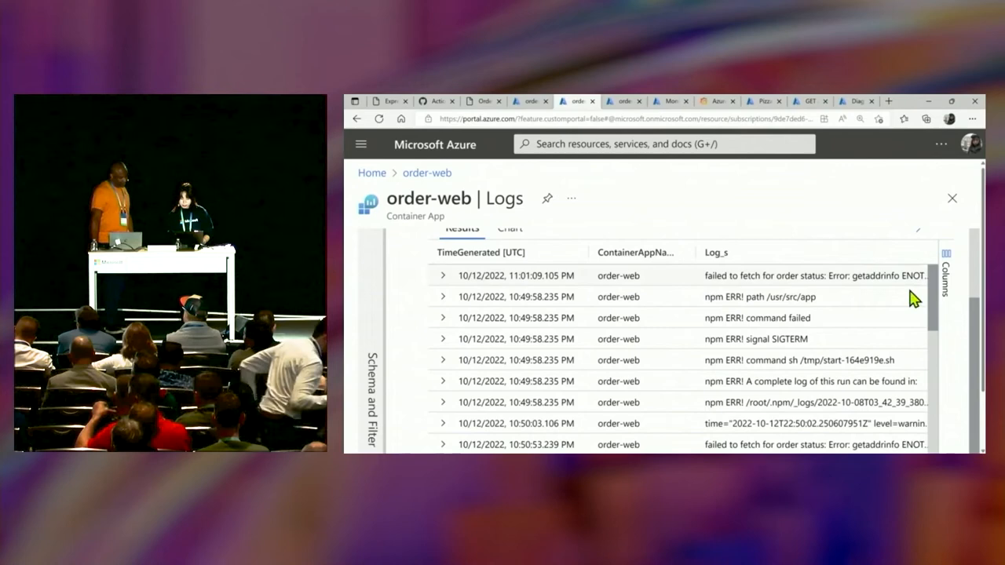
{"action": "left_click", "coordinate": [442, 276]}
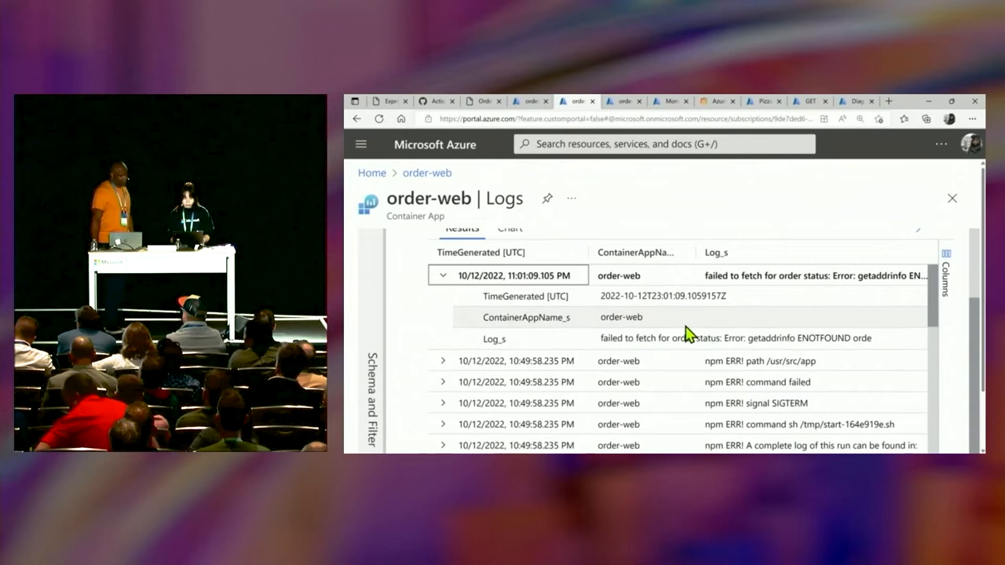
{"action": "left_click", "coordinate": [860, 119]}
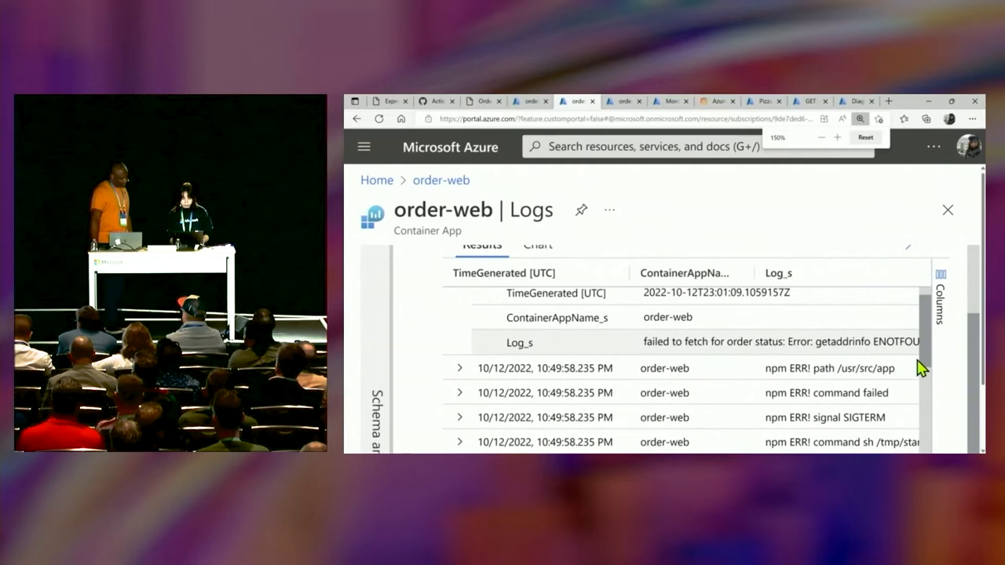
{"action": "mouse_move", "coordinate": [622, 101]}
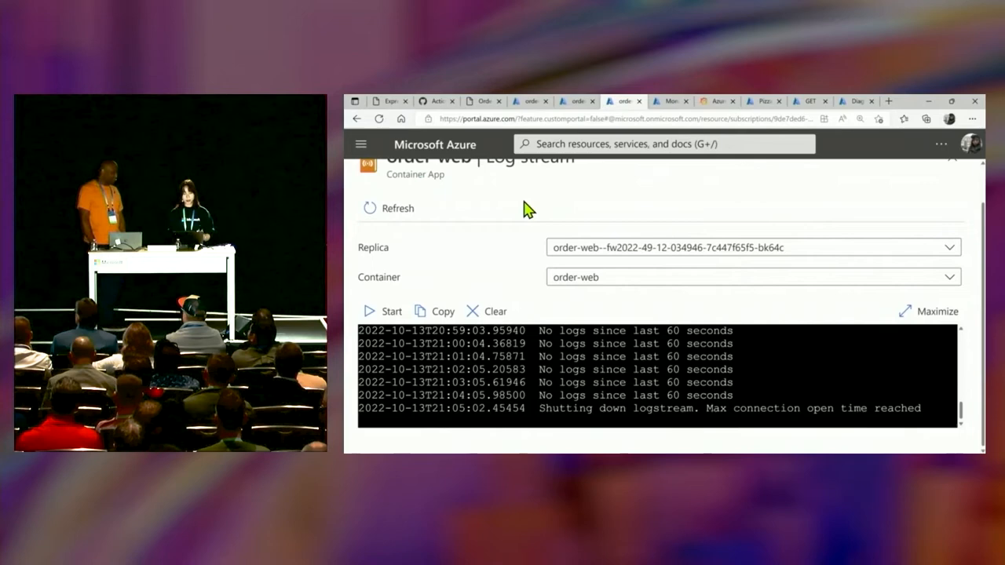
- Restart order-web's live log stream, then move to the Change Analysis results
{"action": "left_click", "coordinate": [362, 145]}
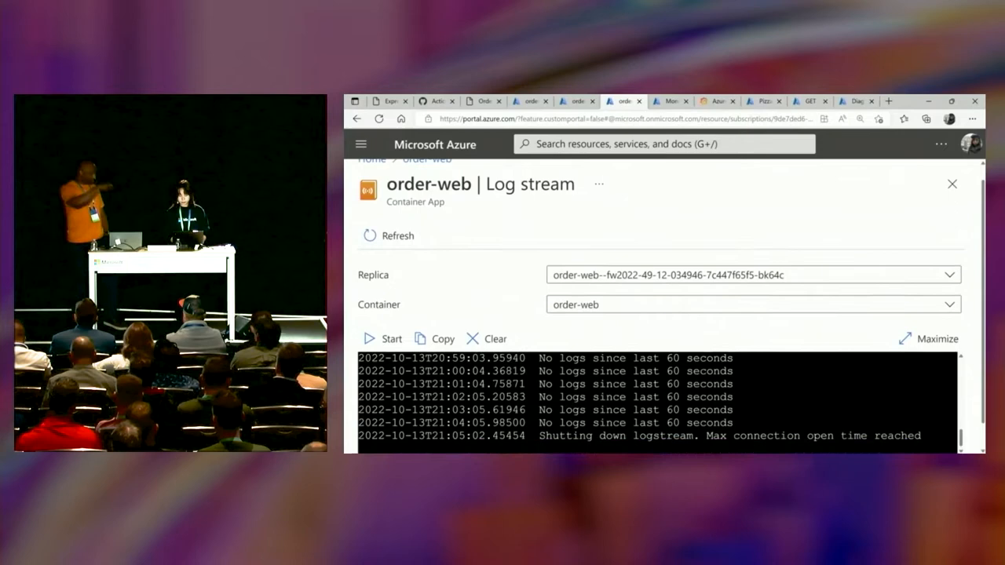
{"action": "left_click", "coordinate": [389, 339]}
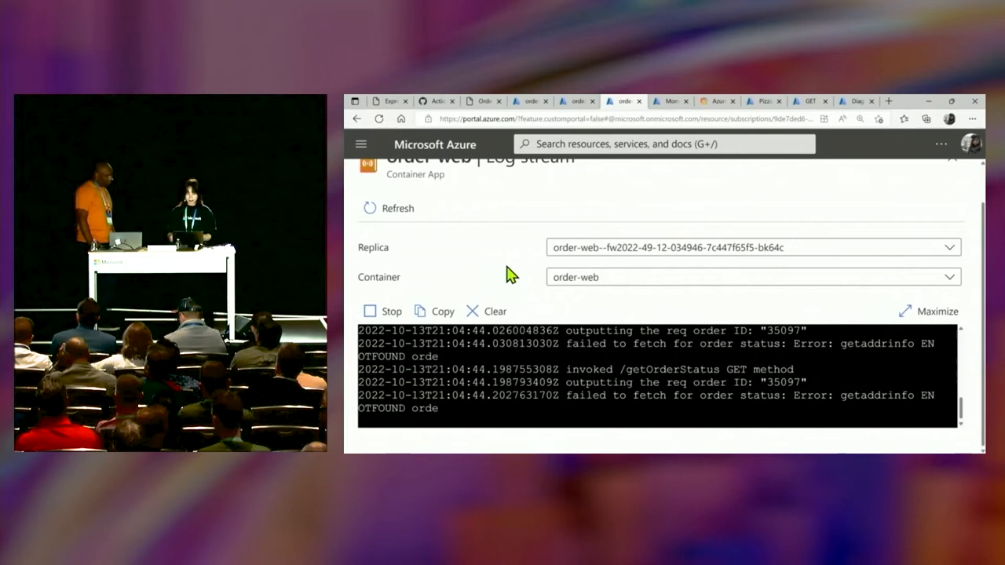
{"action": "mouse_move", "coordinate": [767, 400]}
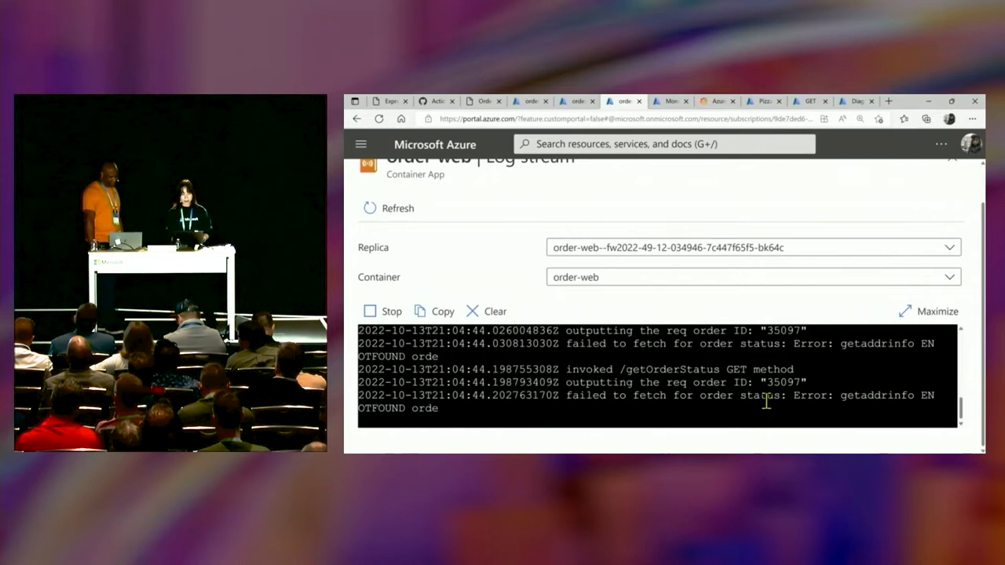
{"action": "left_click", "coordinate": [668, 100]}
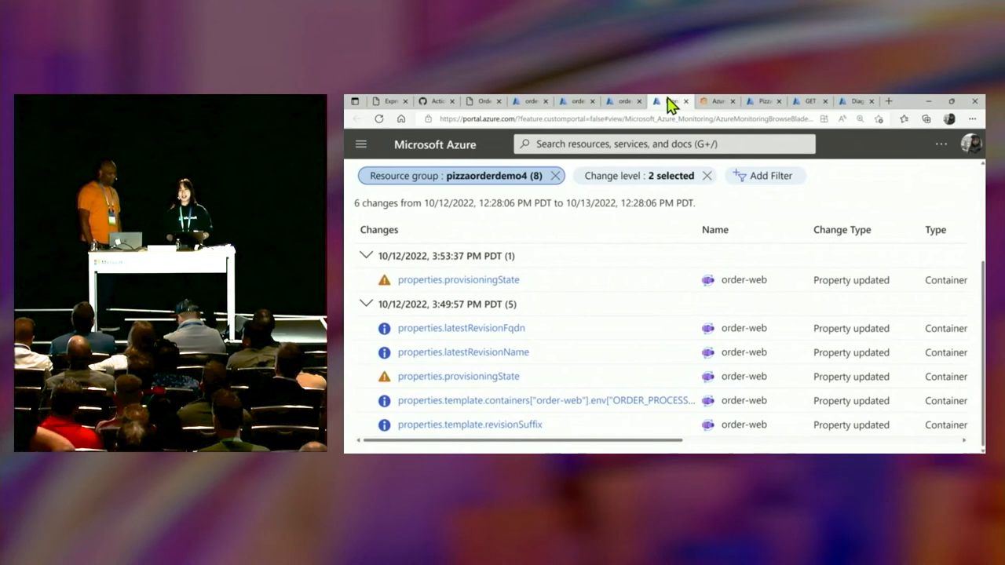
- Reveal Old/New Value columns and view details of the properties.template.containers env change
{"action": "left_click", "coordinate": [361, 144]}
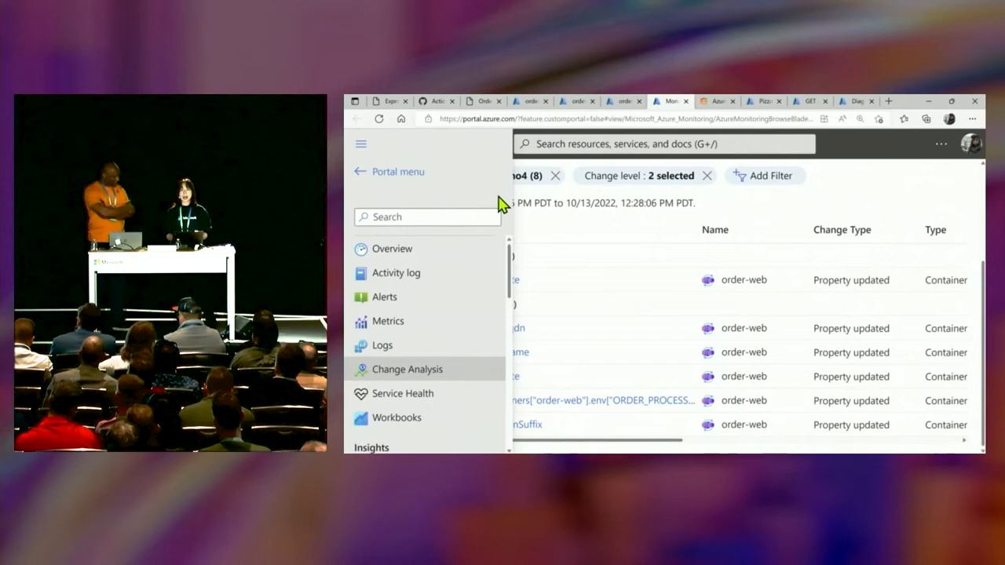
{"action": "mouse_move", "coordinate": [634, 235]}
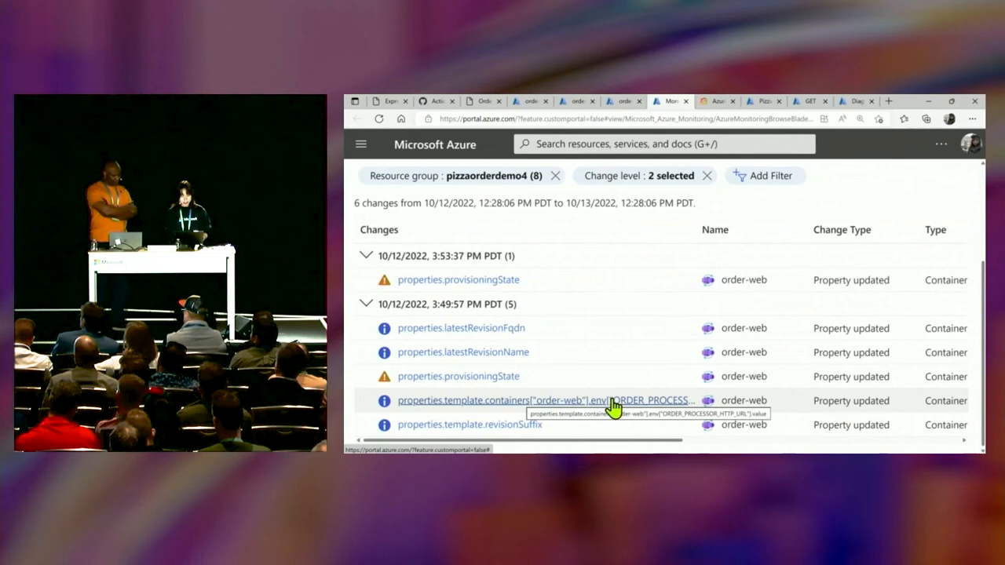
{"action": "scroll", "scroll_direction": "right", "scroll_amount": 3}
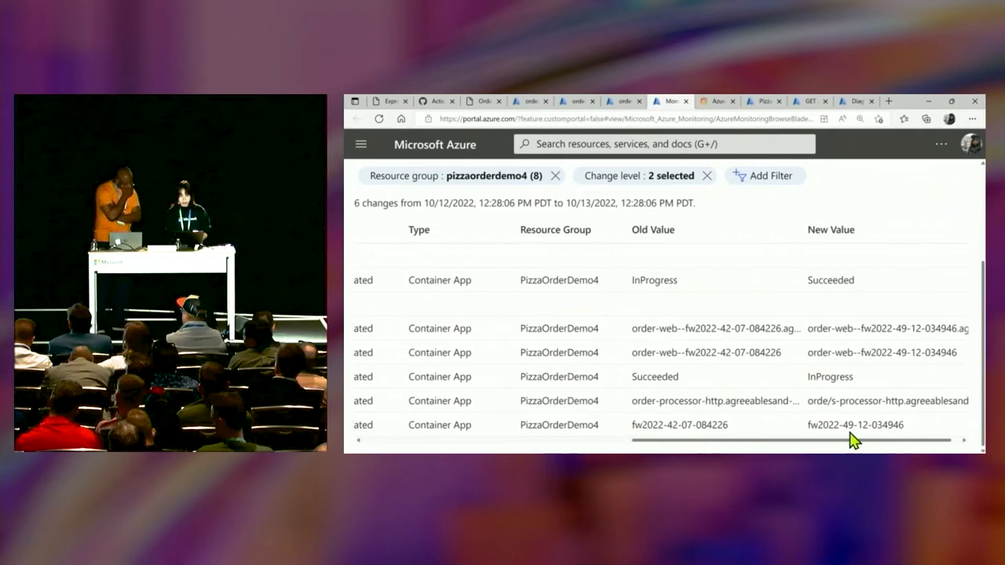
{"action": "mouse_move", "coordinate": [761, 400]}
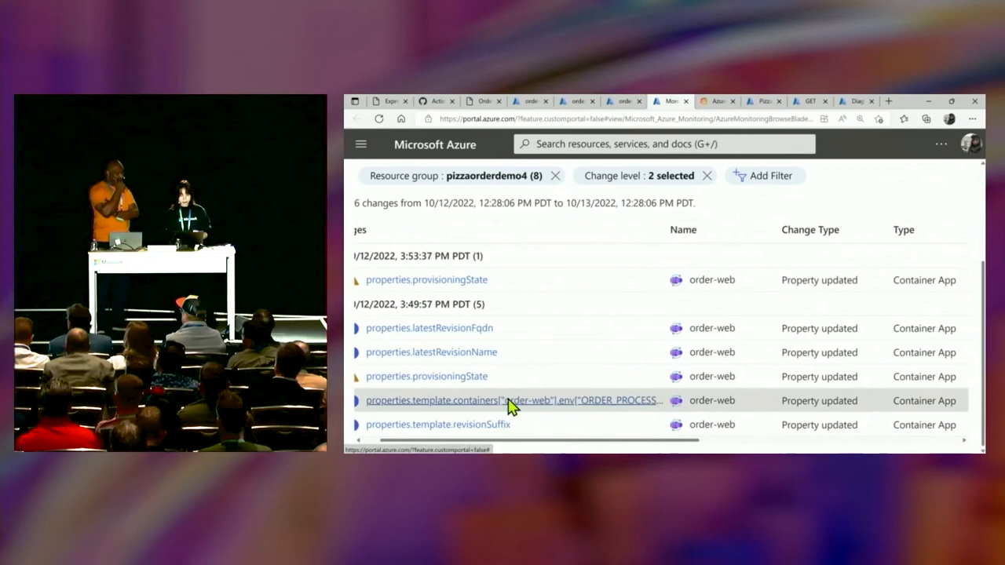
{"action": "left_click", "coordinate": [512, 401]}
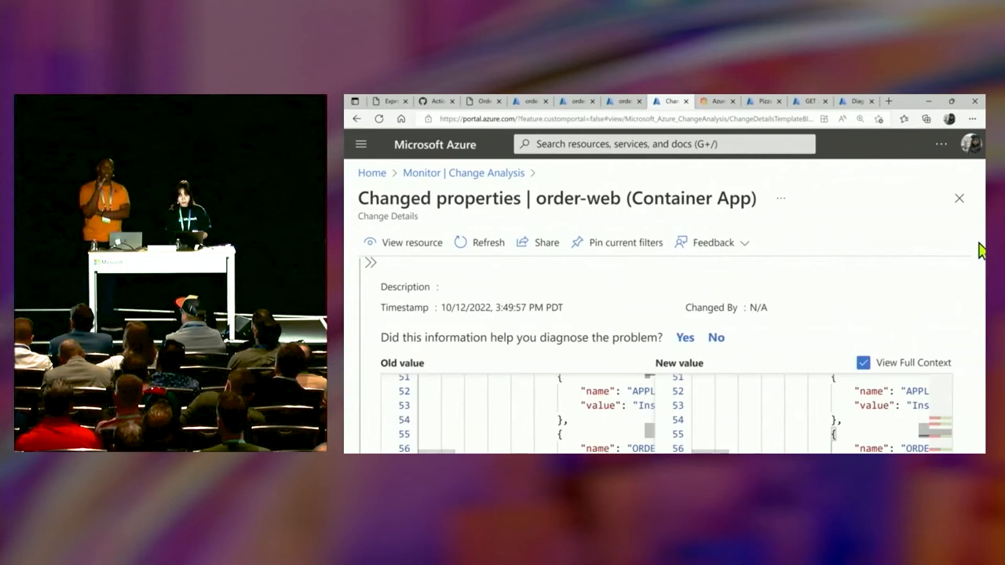
- Compare the diff's changed order-processor URL lines with full context, then move to Grafana
{"action": "left_click", "coordinate": [864, 361]}
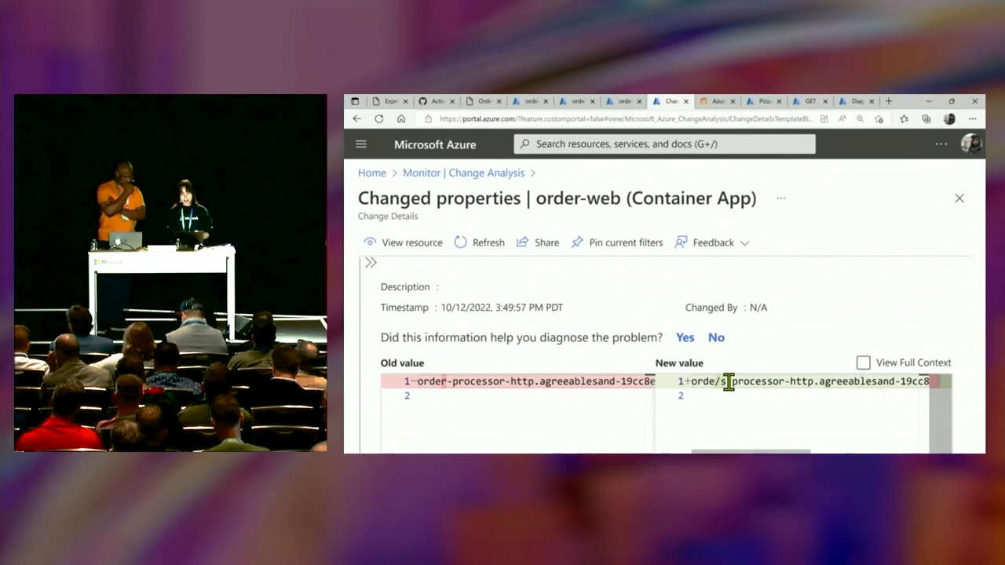
{"action": "left_click", "coordinate": [864, 361]}
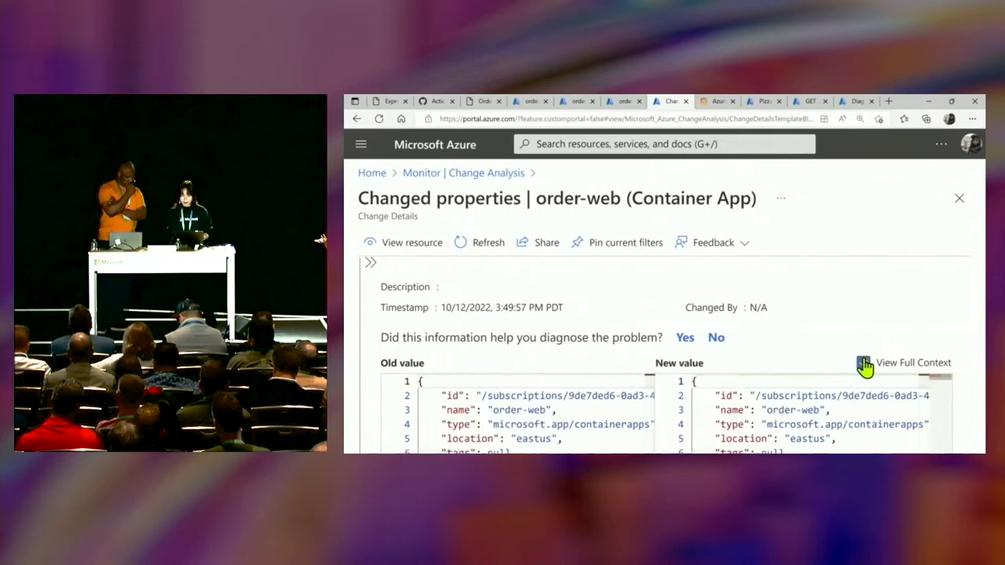
{"action": "left_click", "coordinate": [864, 362]}
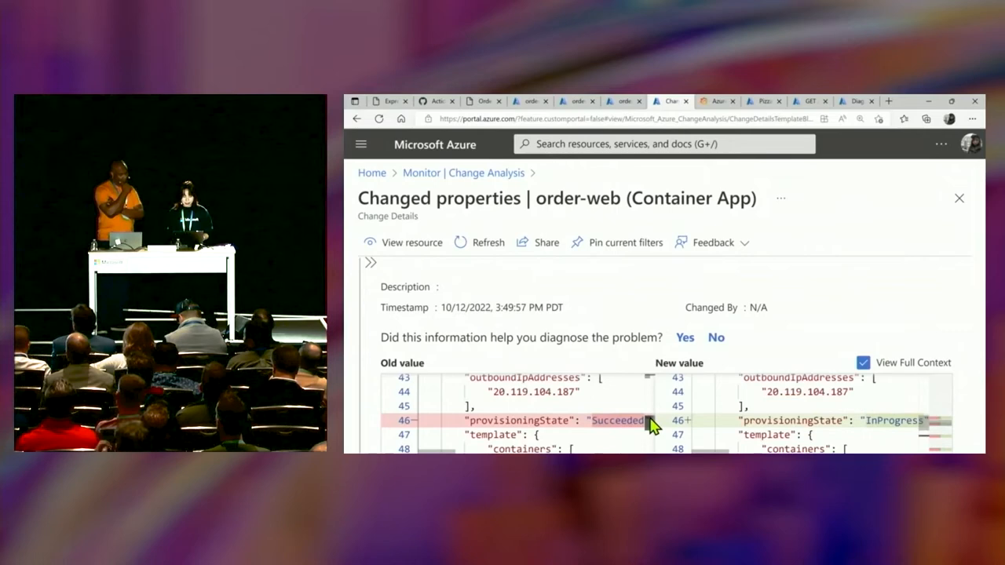
{"action": "scroll", "scroll_direction": "up", "scroll_amount": 3}
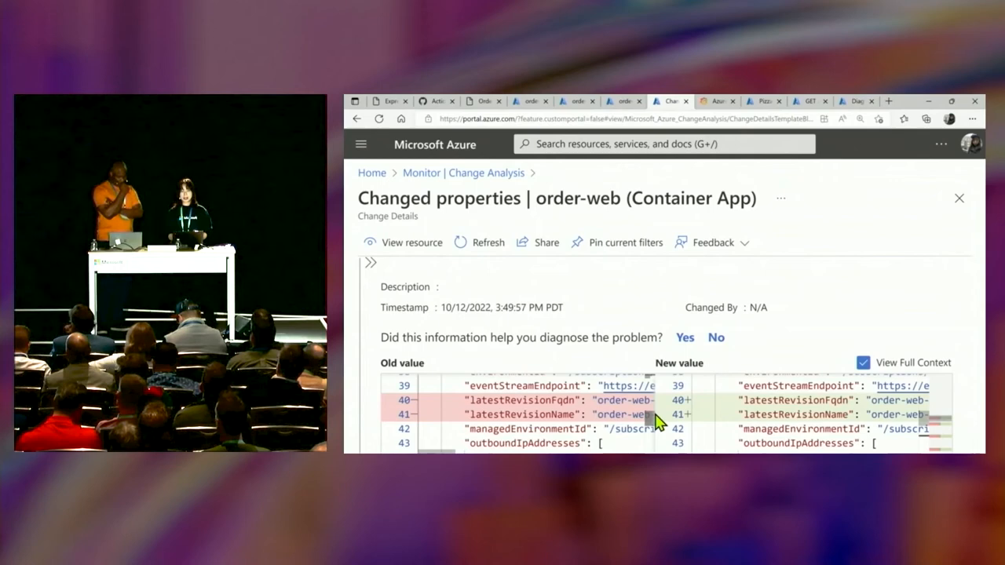
{"action": "left_click", "coordinate": [716, 101]}
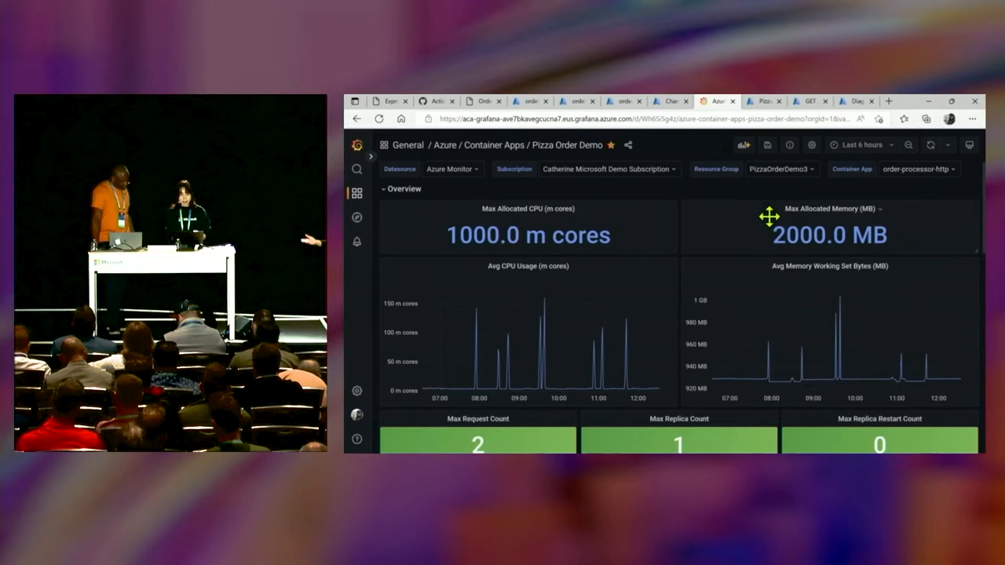
{"action": "scroll", "scroll_direction": "down", "scroll_amount": 3}
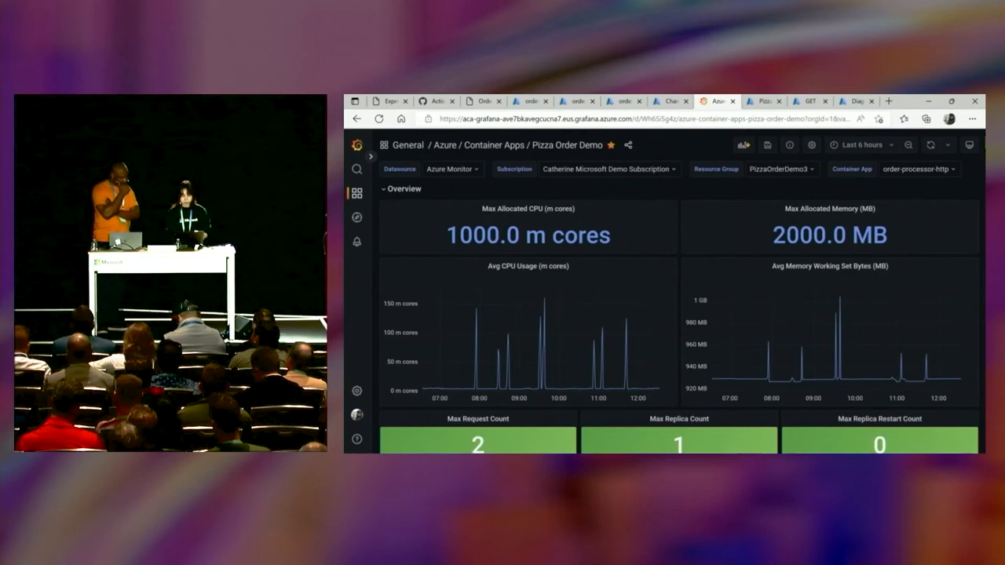
- Show 99th-percentile operation durations in Application Insights Performance, revealing GET /getOrderStatus at 7.61 sec
{"action": "left_click", "coordinate": [762, 101]}
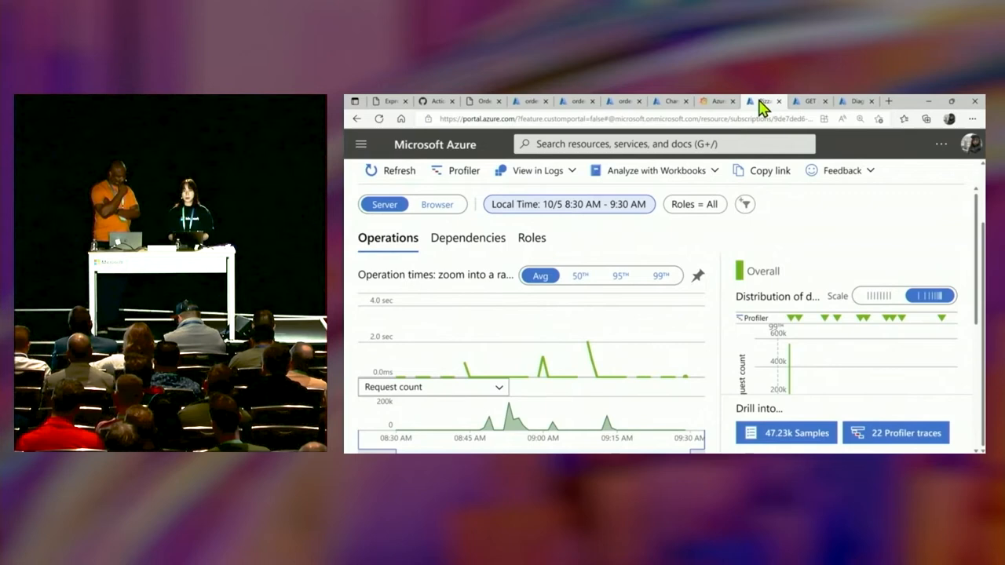
{"action": "mouse_move", "coordinate": [786, 223]}
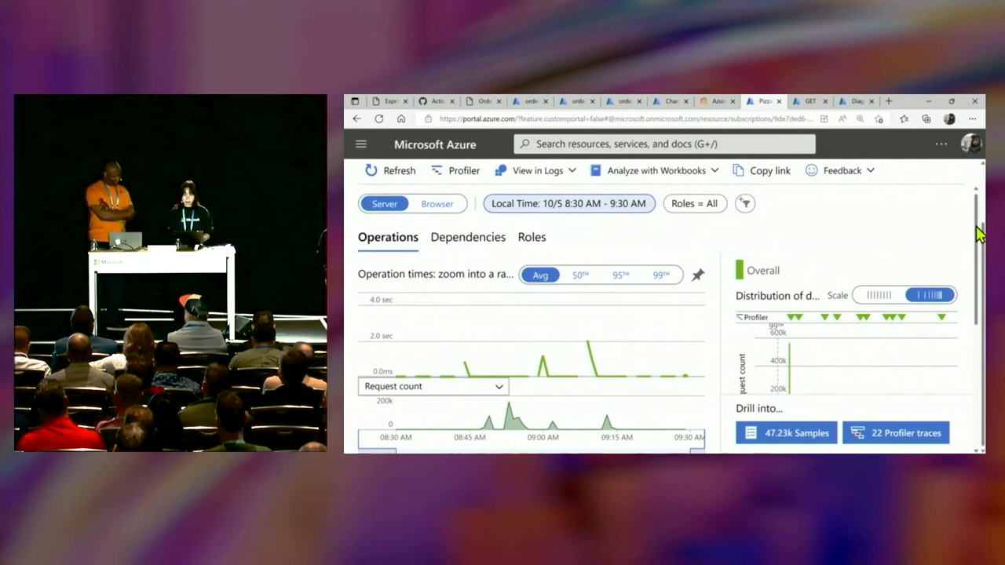
{"action": "scroll", "scroll_direction": "down", "scroll_amount": 3}
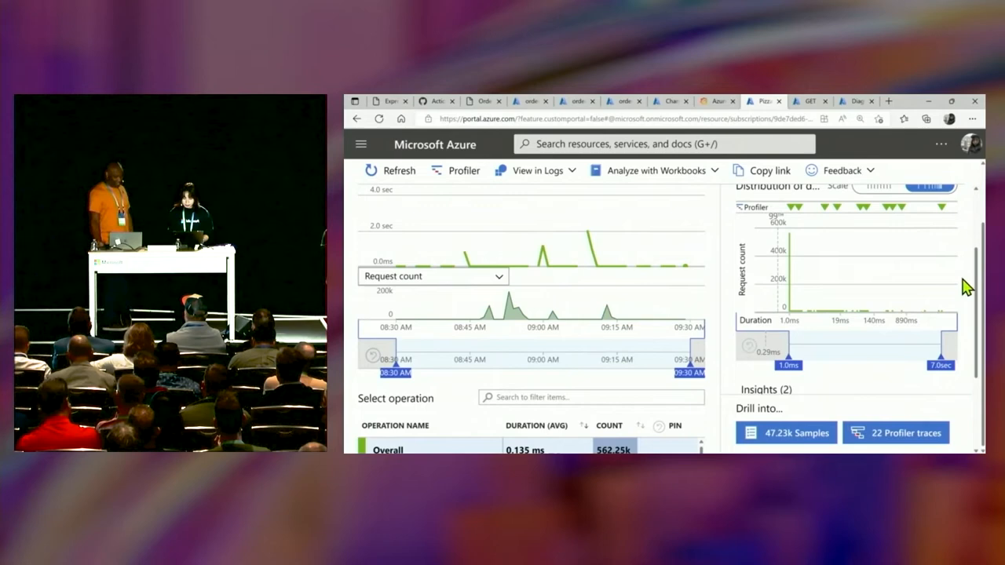
{"action": "scroll", "scroll_direction": "up", "scroll_amount": 3}
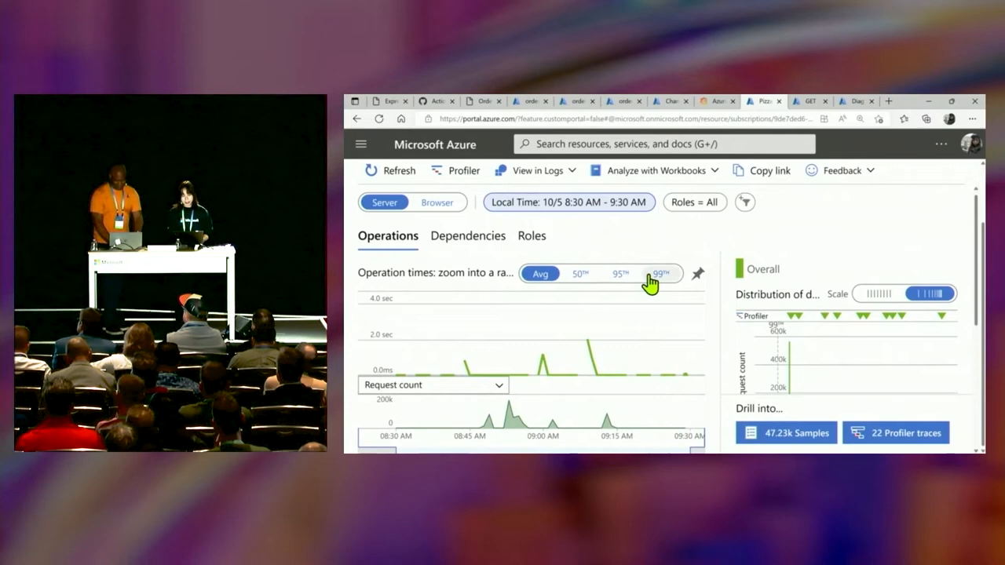
{"action": "left_click", "coordinate": [662, 273]}
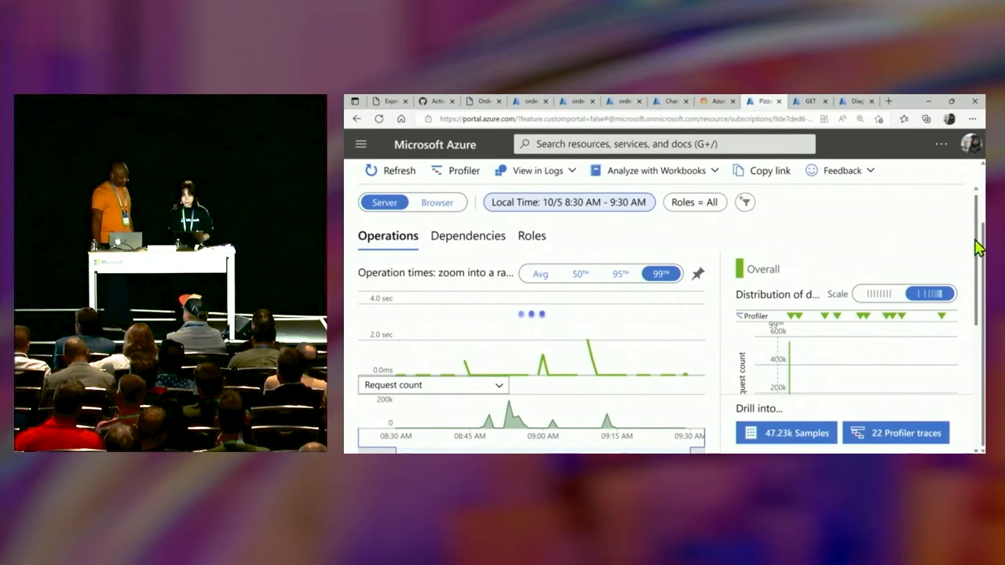
{"action": "scroll", "scroll_direction": "down", "scroll_amount": 3}
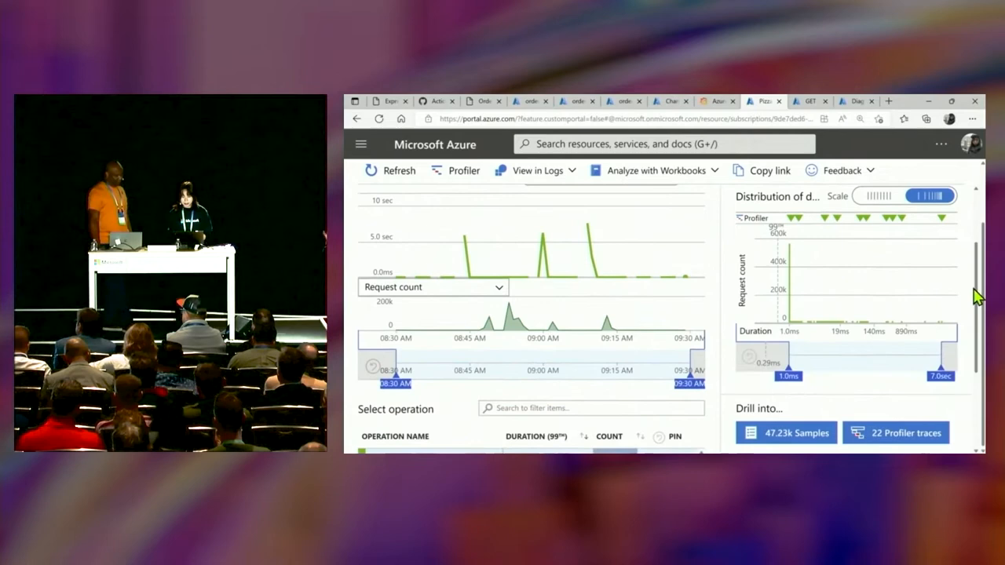
{"action": "scroll", "scroll_direction": "down", "scroll_amount": 3}
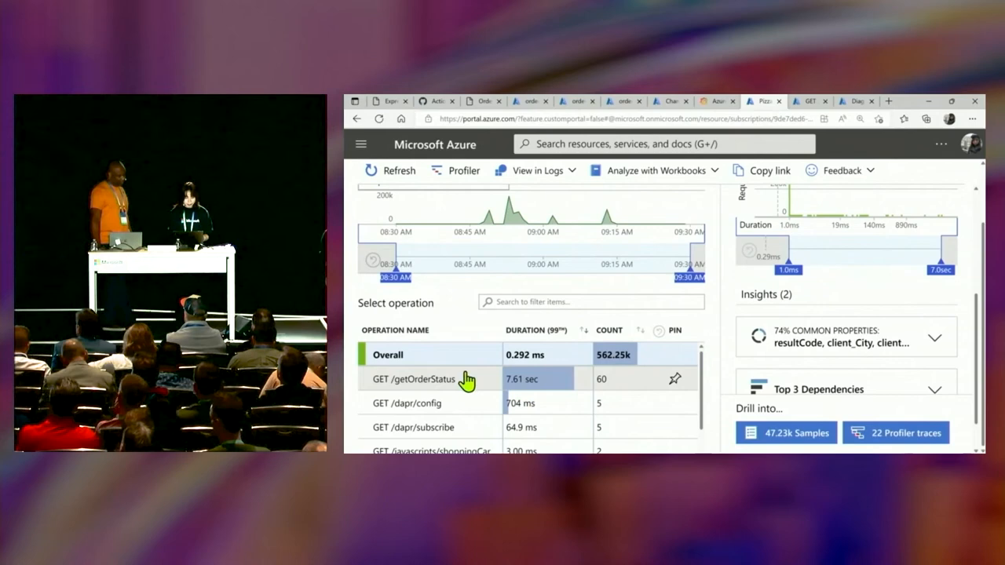
- Select GET /getOrderStatus and drill into its 60 sample requests to reach transaction details
{"action": "left_click", "coordinate": [414, 379]}
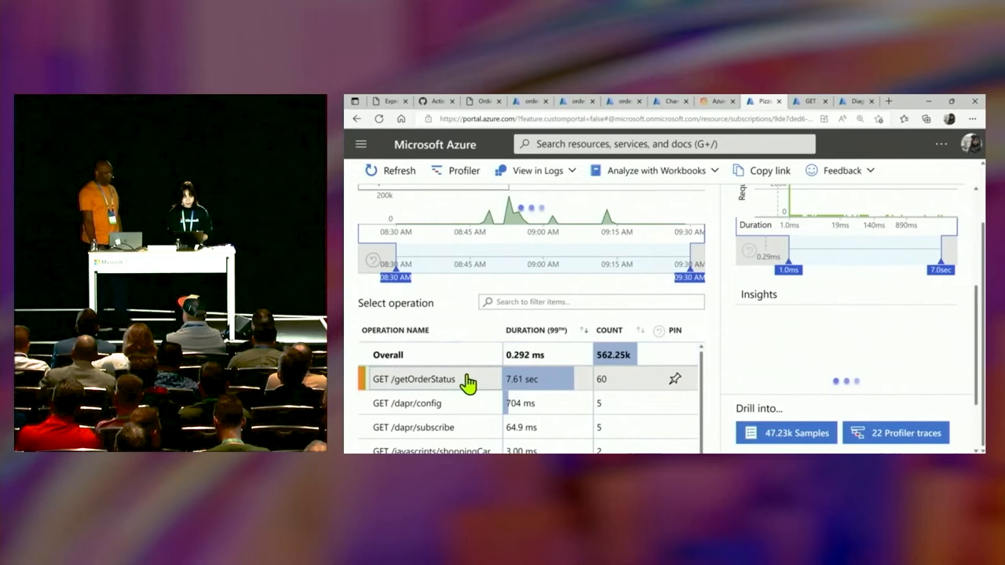
{"action": "left_click", "coordinate": [415, 378]}
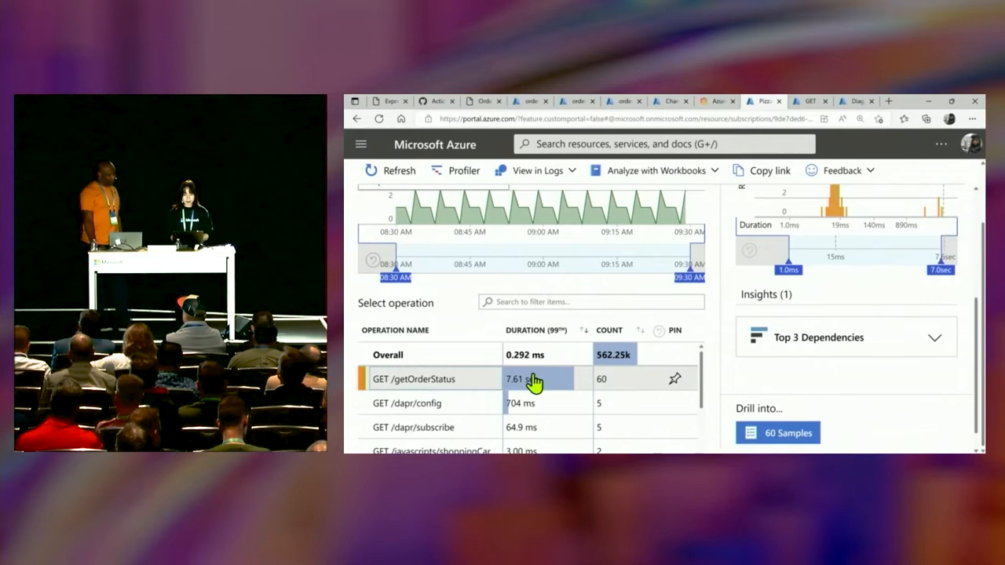
{"action": "left_click", "coordinate": [779, 433]}
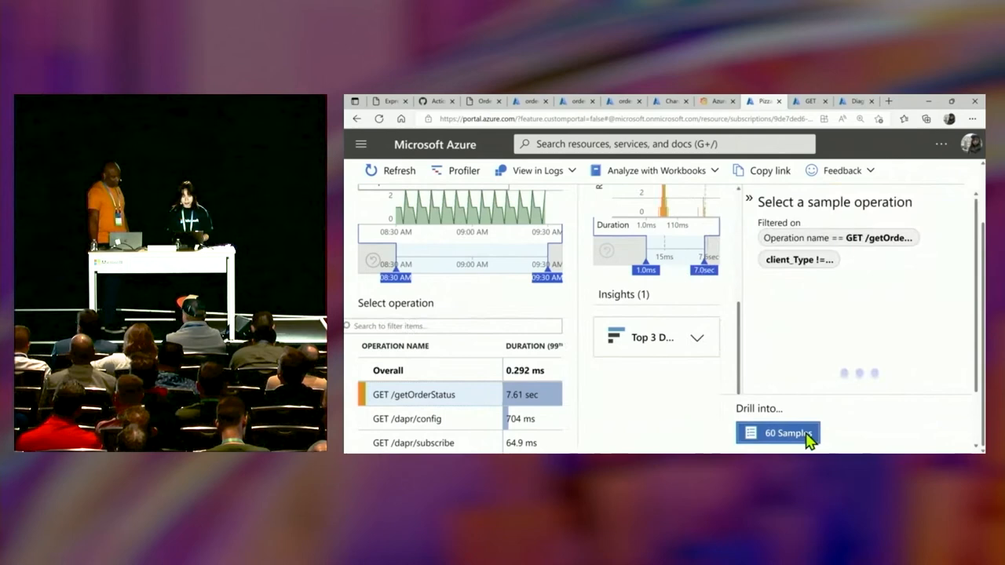
{"action": "left_click", "coordinate": [777, 433]}
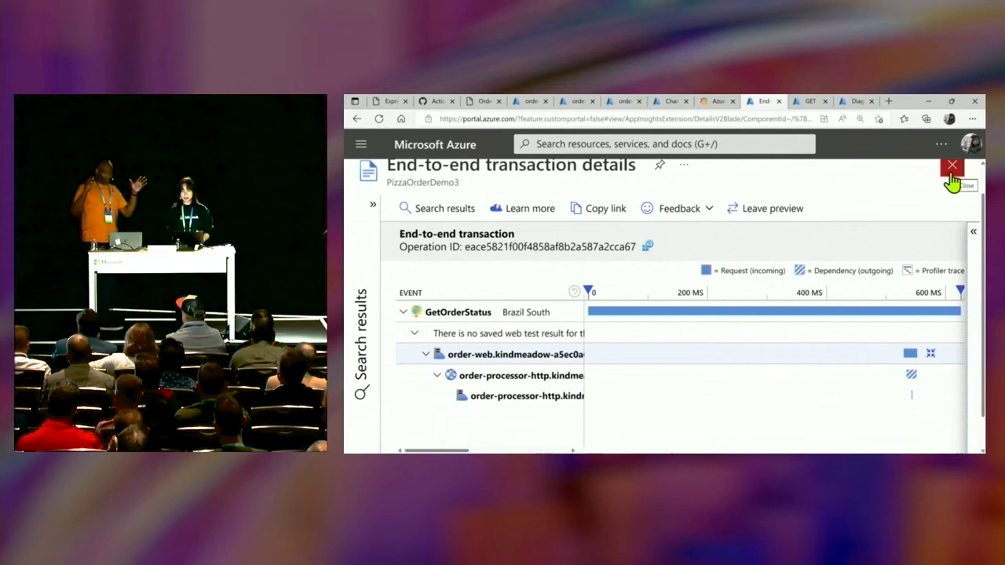
{"action": "mouse_move", "coordinate": [825, 135]}
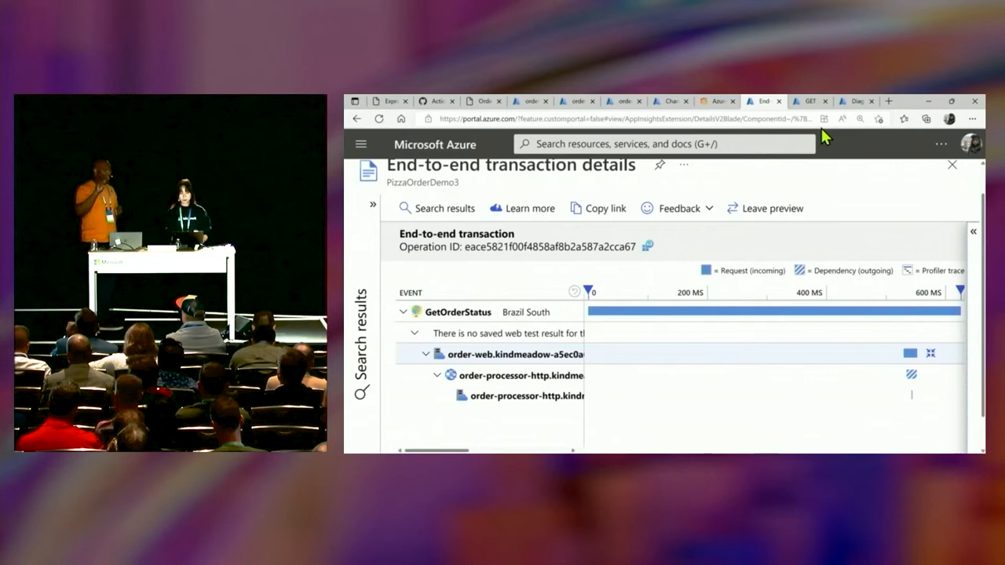
{"action": "mouse_move", "coordinate": [873, 154]}
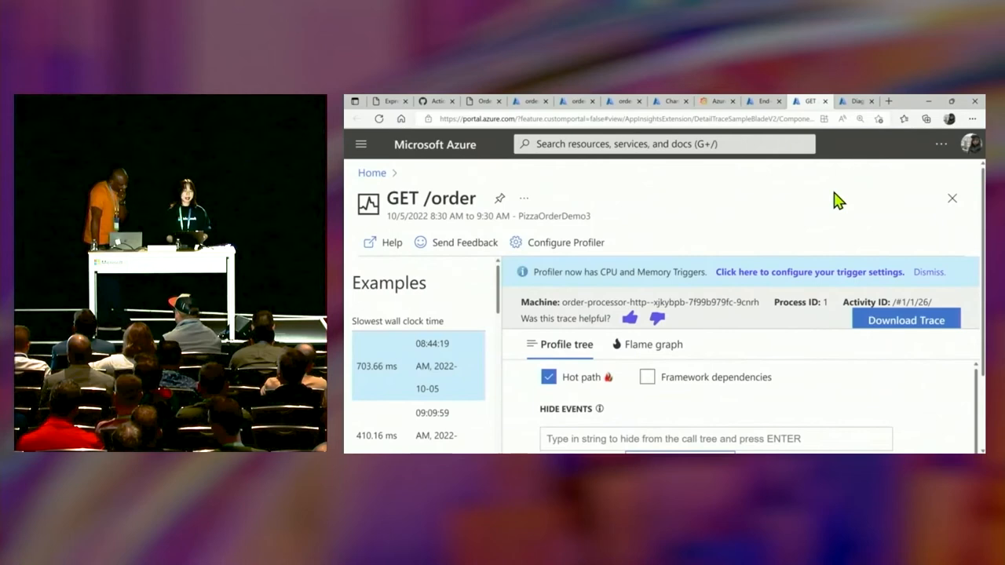
- Review the GET /order profile tree, then switch to the Code Optimizations insights page
{"action": "scroll", "scroll_direction": "down", "scroll_amount": 3}
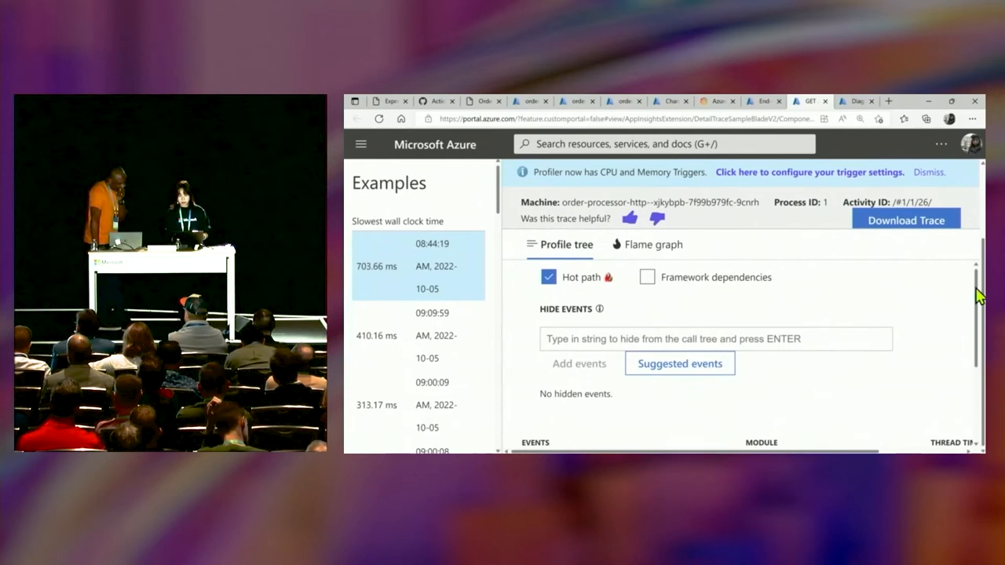
{"action": "scroll", "scroll_direction": "down", "scroll_amount": 3}
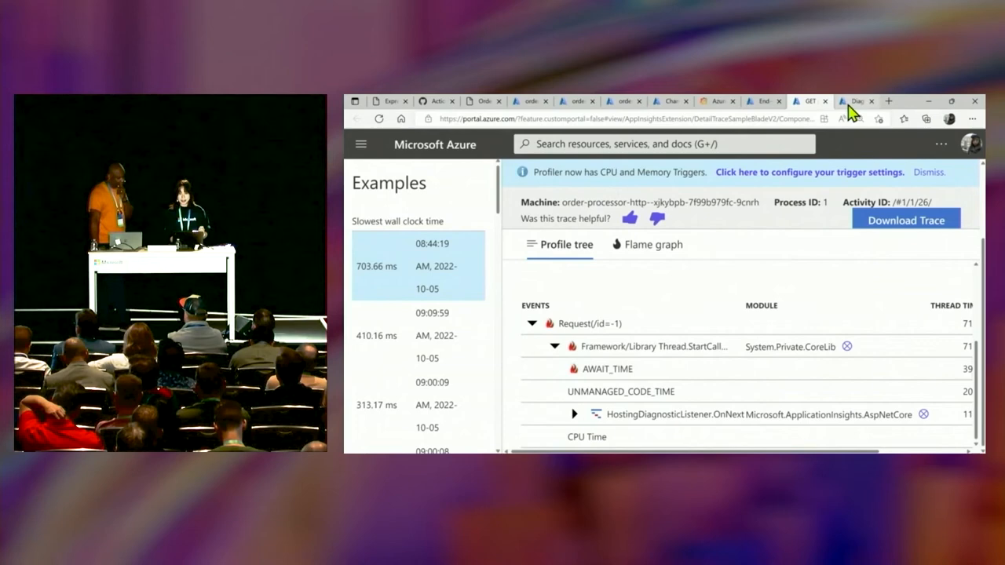
{"action": "mouse_move", "coordinate": [660, 298]}
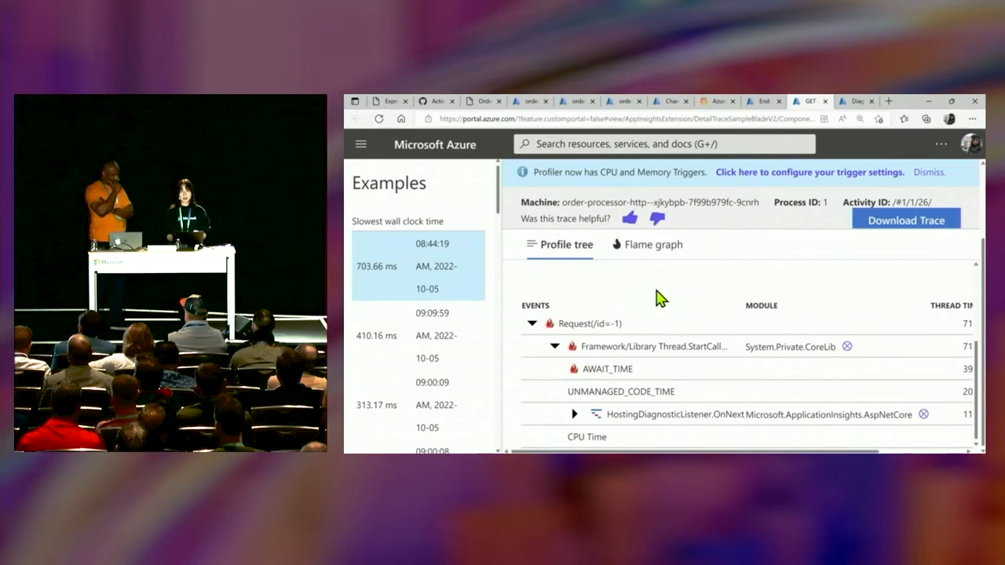
{"action": "left_click", "coordinate": [854, 100]}
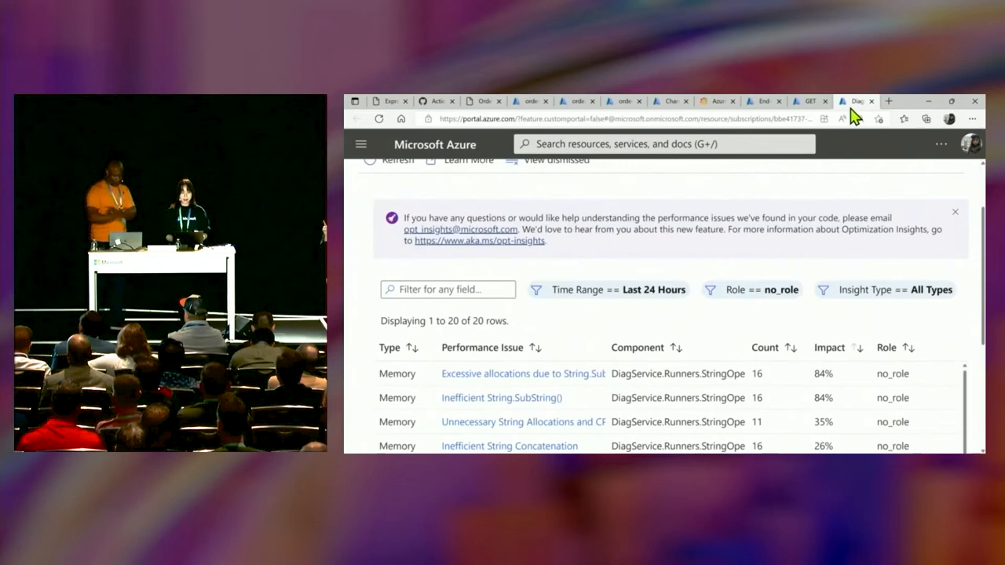
{"action": "mouse_move", "coordinate": [583, 374]}
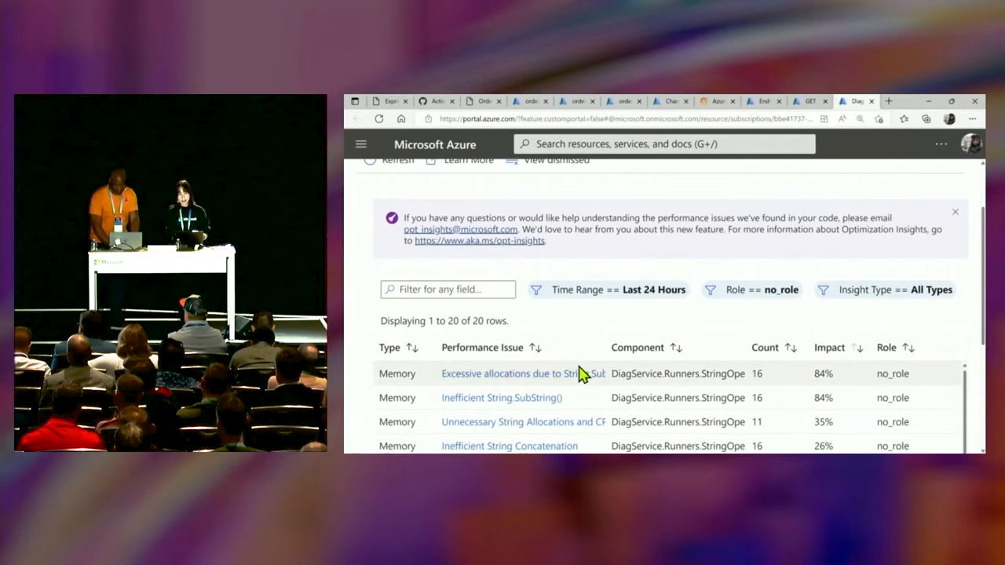
- Zoom the Optimization Insights page to 200% or more so its note and filters are readable
{"action": "left_click", "coordinate": [860, 119]}
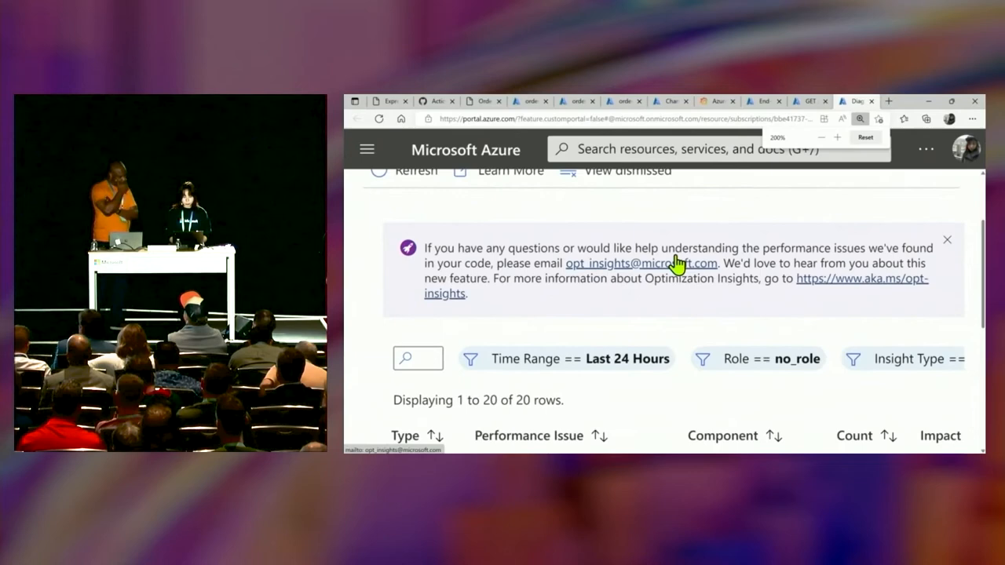
{"action": "left_click", "coordinate": [865, 137]}
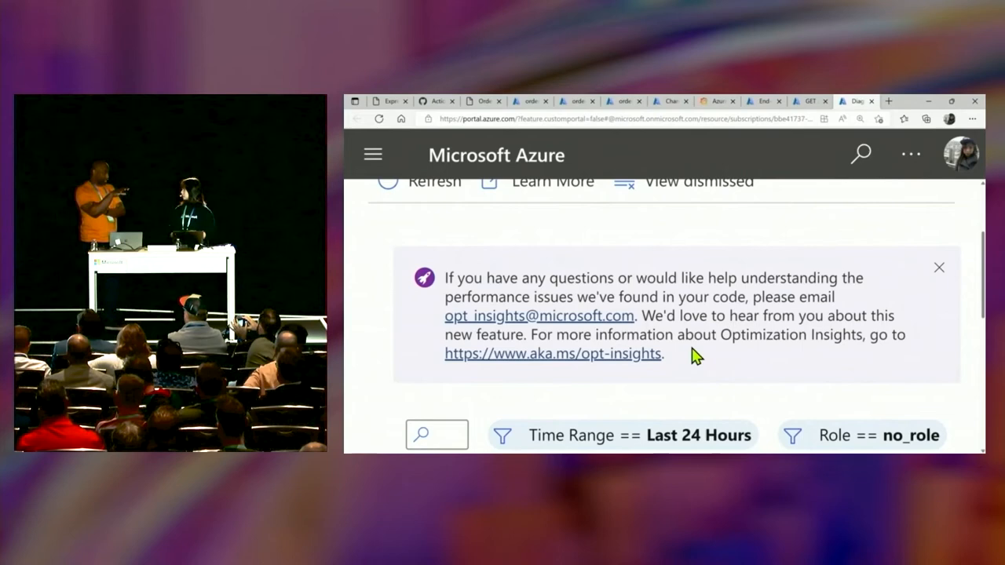
{"action": "left_click", "coordinate": [809, 100]}
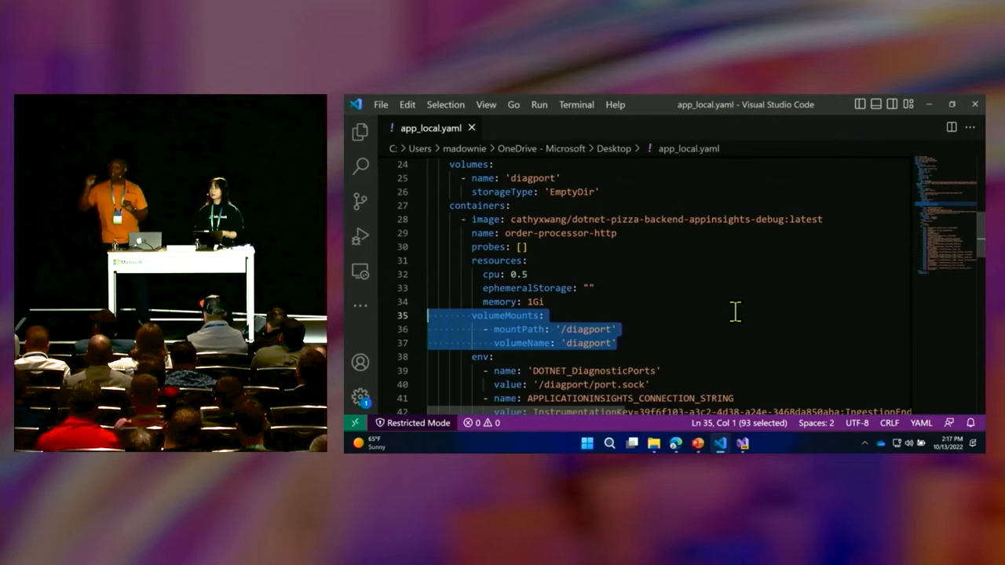
- Select the volumeMounts block in app_local.yaml showing the diagport mount
{"action": "left_click", "coordinate": [697, 443]}
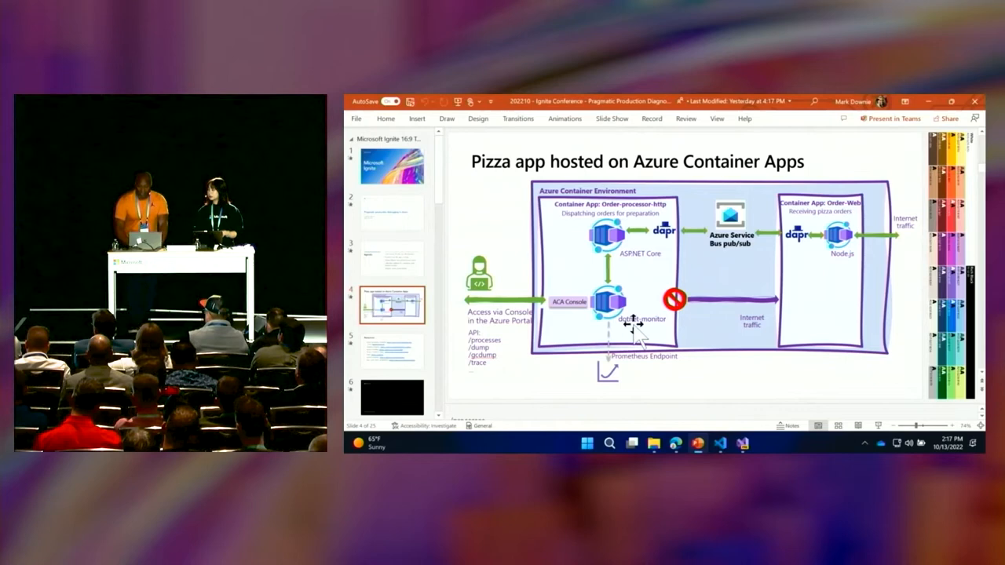
{"action": "mouse_move", "coordinate": [581, 358]}
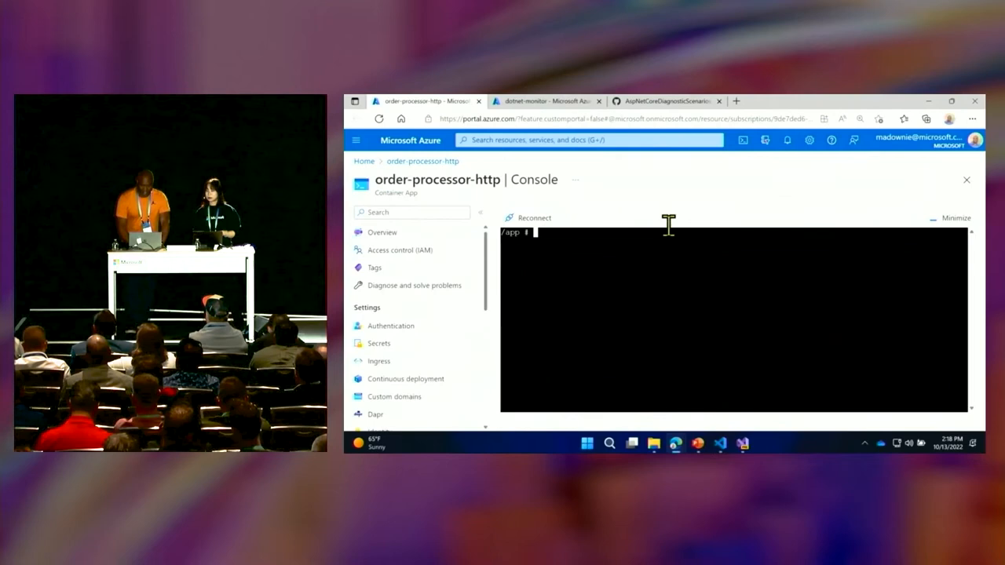
{"action": "mouse_move", "coordinate": [683, 227]}
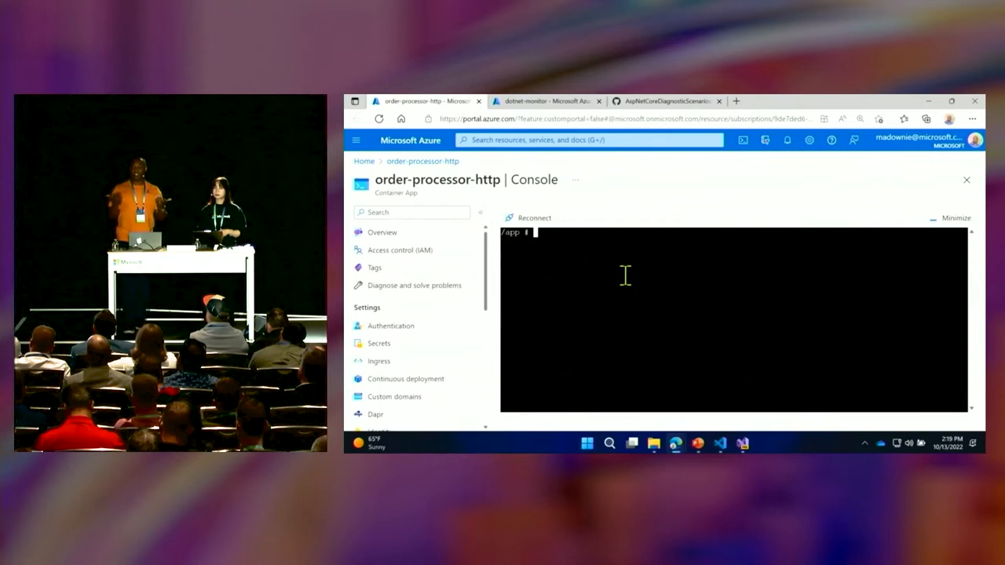
{"action": "type", "text": "curl"}
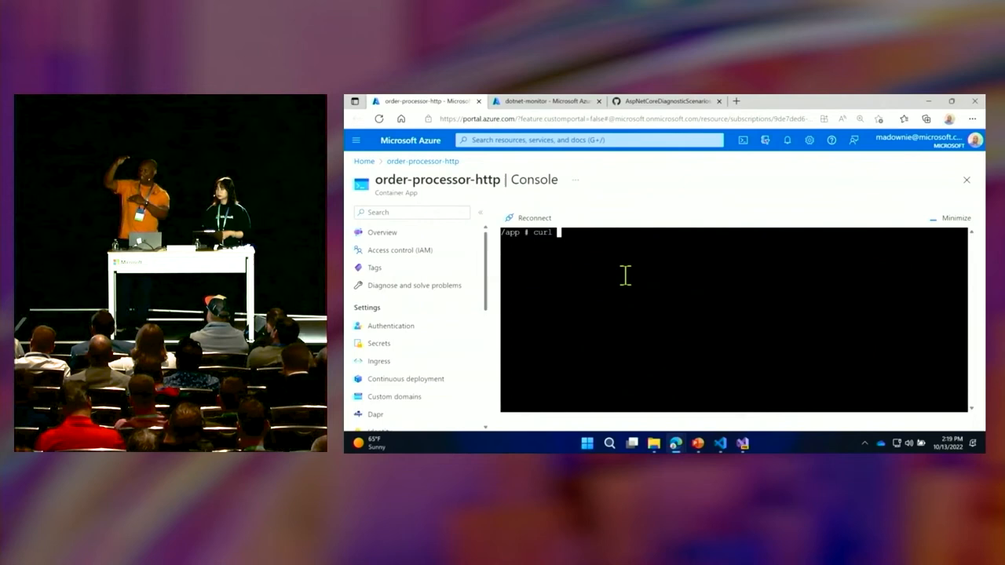
{"action": "type", "text": "http://localhost:52323/processes"}
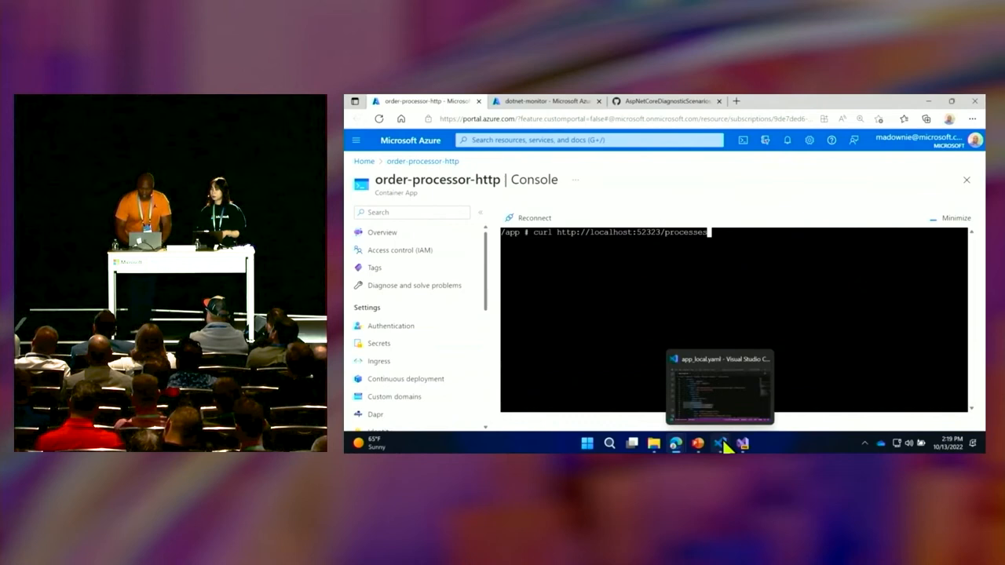
{"action": "left_click", "coordinate": [719, 385]}
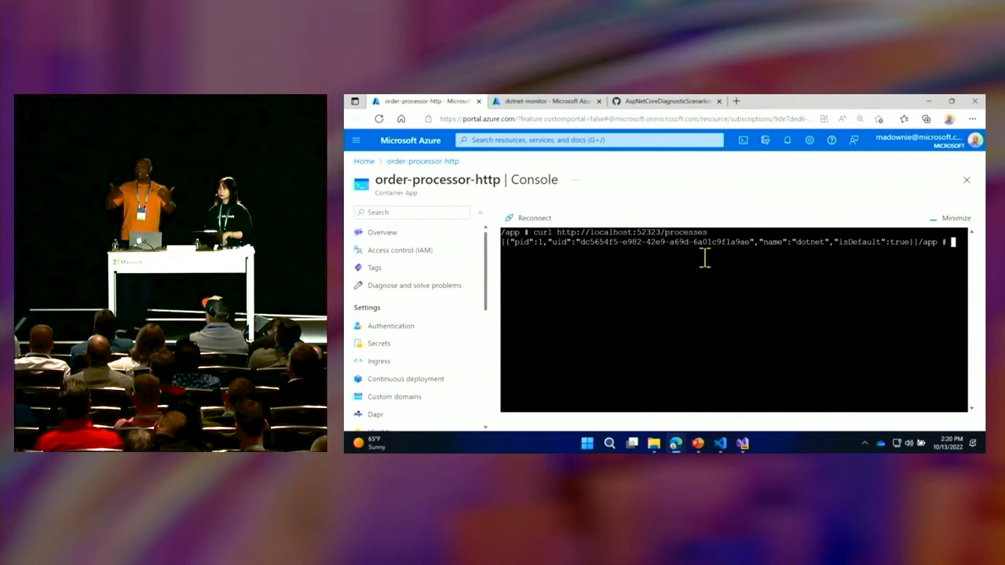
{"action": "type", "text": "curl http://localhost:52323/g"}
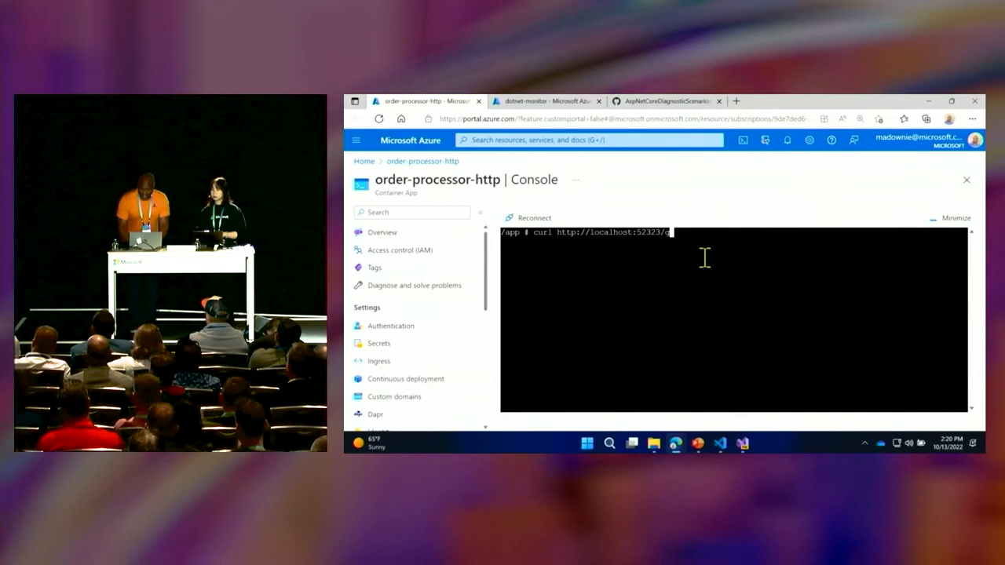
{"action": "type", "text": "cdump/"}
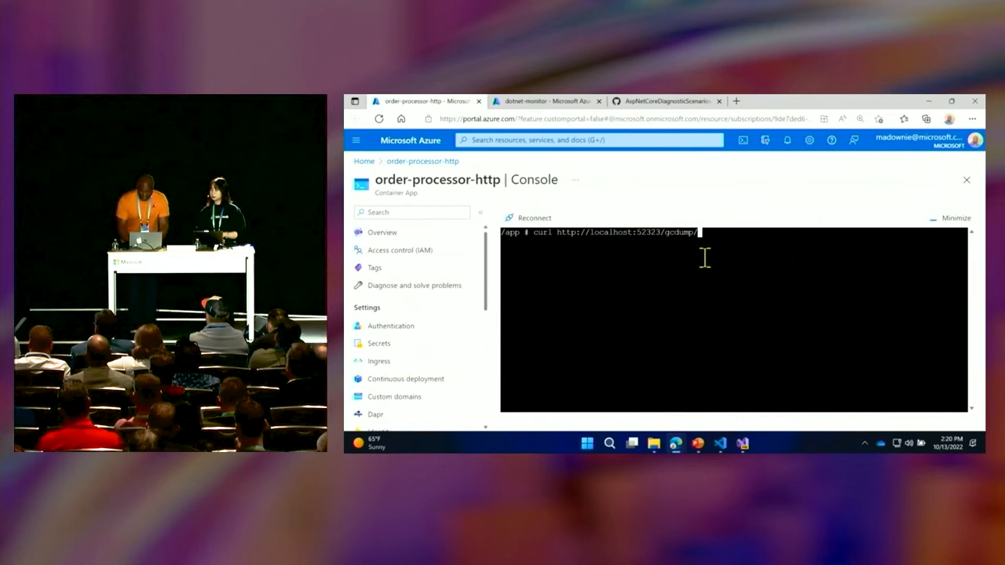
{"action": "type", "text": "/egressProvider"}
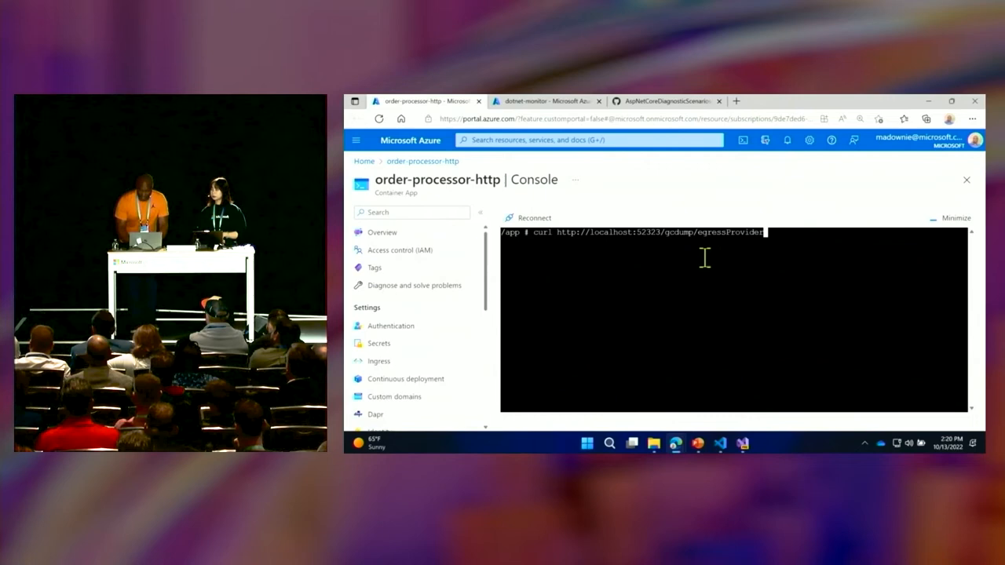
{"action": "type", "text": "=monitorBlob"}
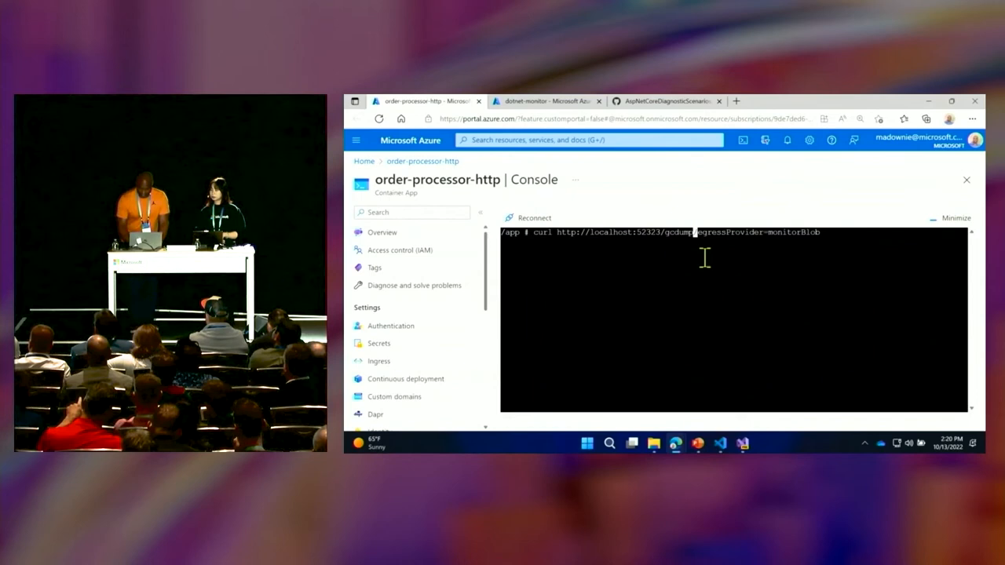
{"action": "key", "text": "Return"}
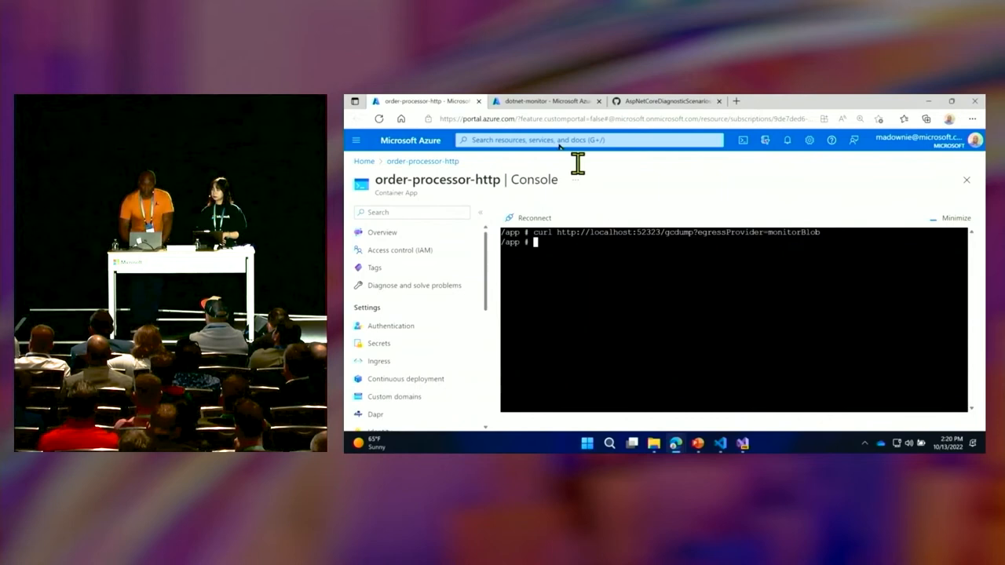
{"action": "left_click", "coordinate": [546, 101]}
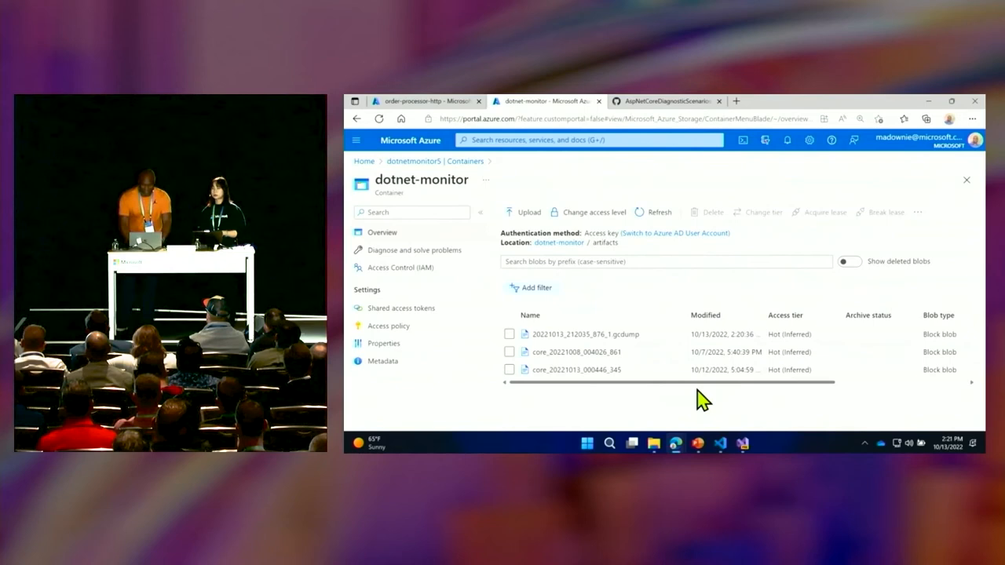
{"action": "mouse_move", "coordinate": [753, 421]}
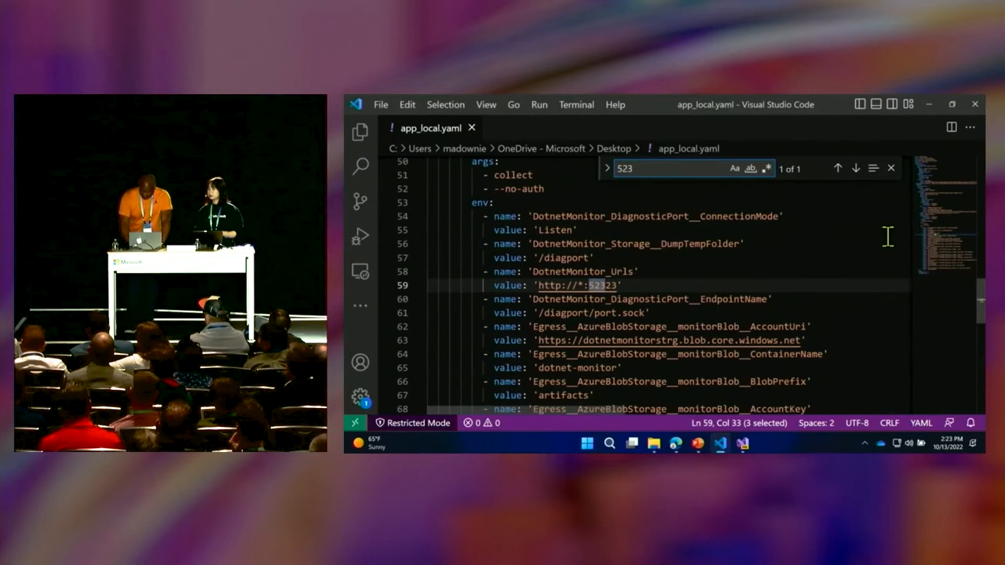
- Scroll to the ThreadPoolQueuing CollectionRules and highlight its key names and the dump limit of 5
{"action": "scroll", "scroll_direction": "down", "scroll_amount": 3}
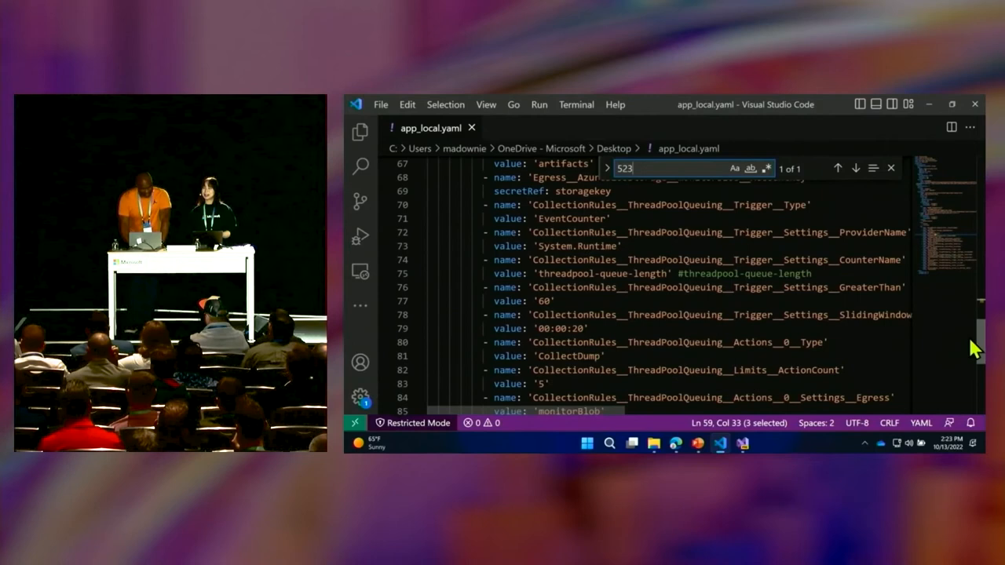
{"action": "scroll", "scroll_direction": "up", "scroll_amount": 3}
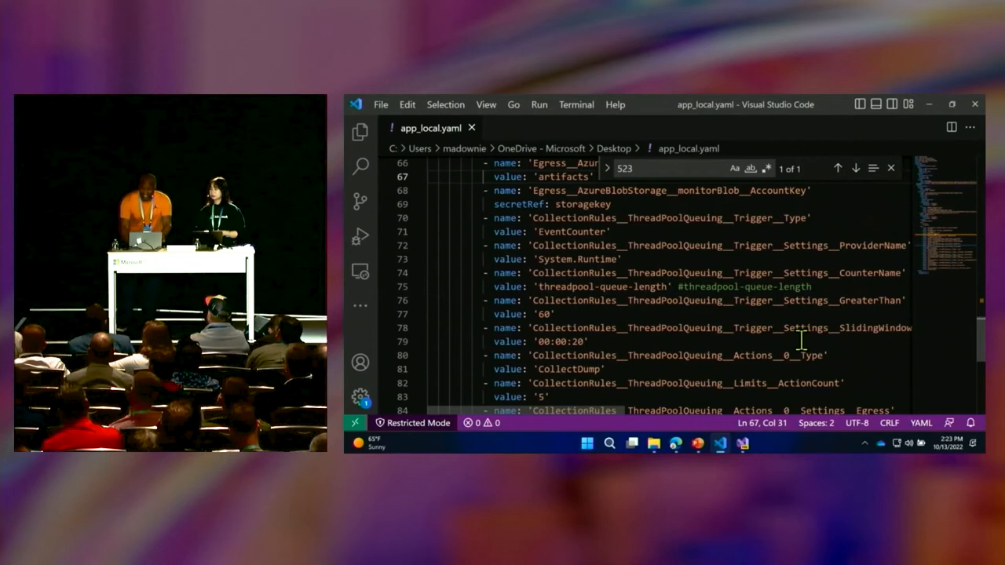
{"action": "left_click", "coordinate": [667, 217]}
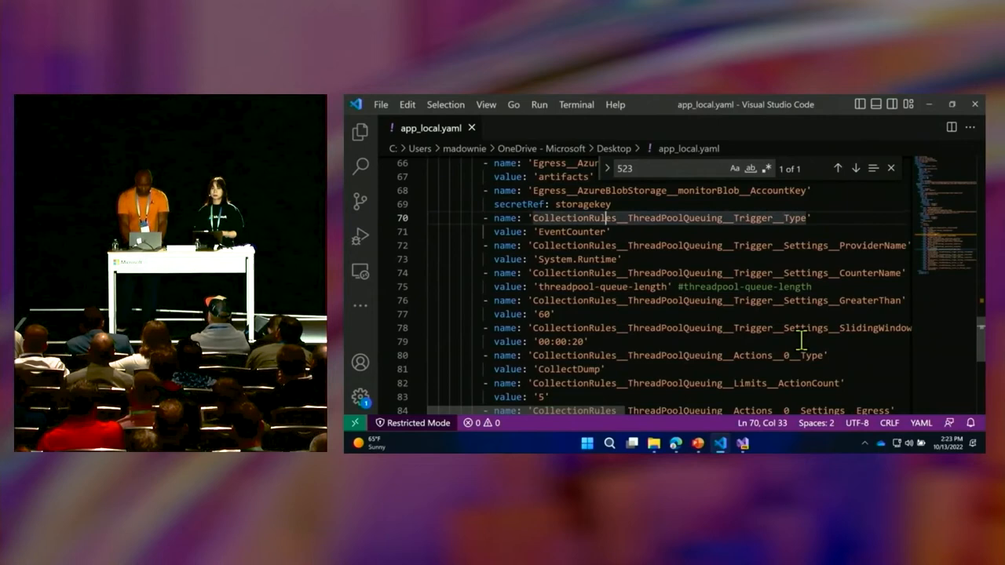
{"action": "double_click", "coordinate": [572, 232]}
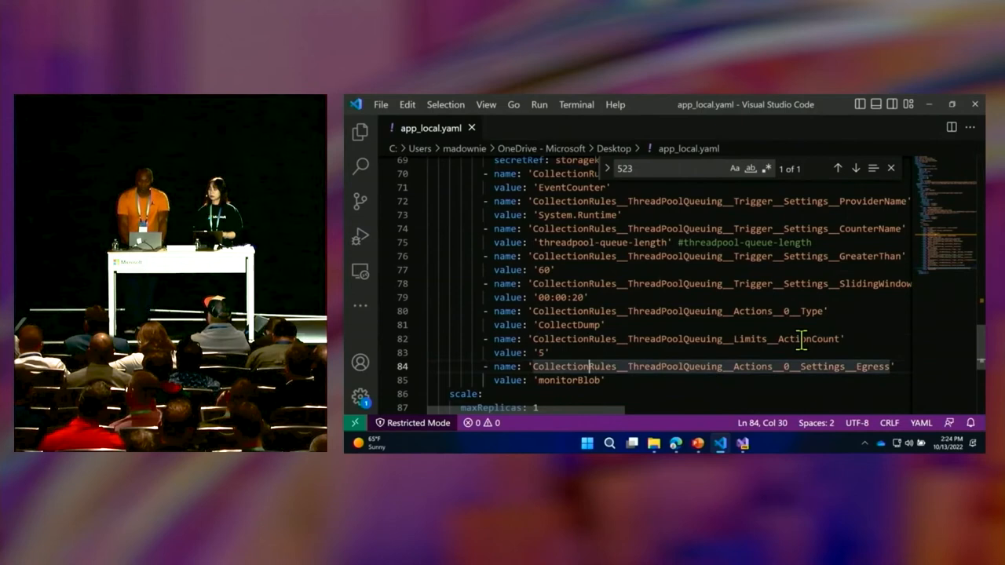
{"action": "double_click", "coordinate": [540, 352]}
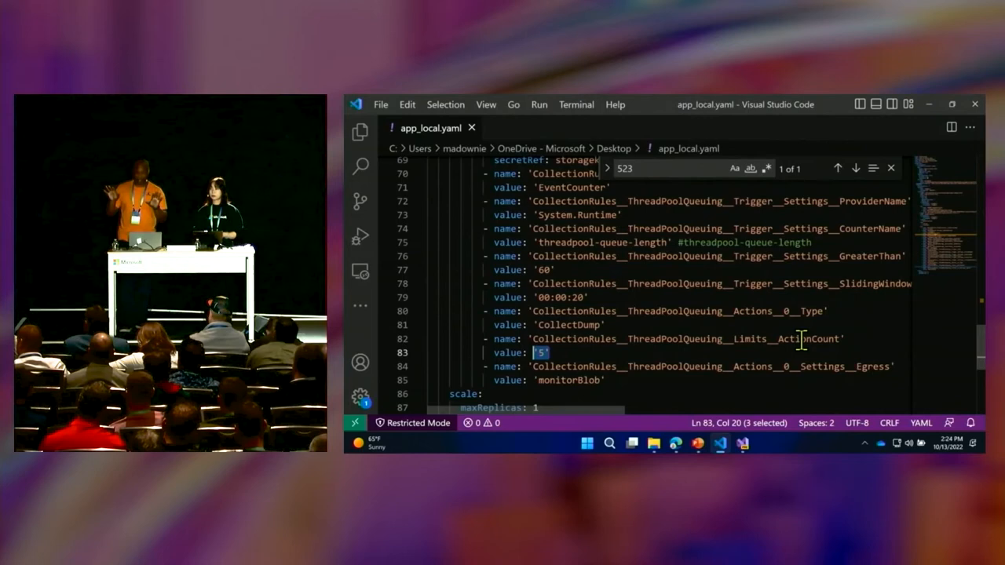
{"action": "mouse_move", "coordinate": [719, 443]}
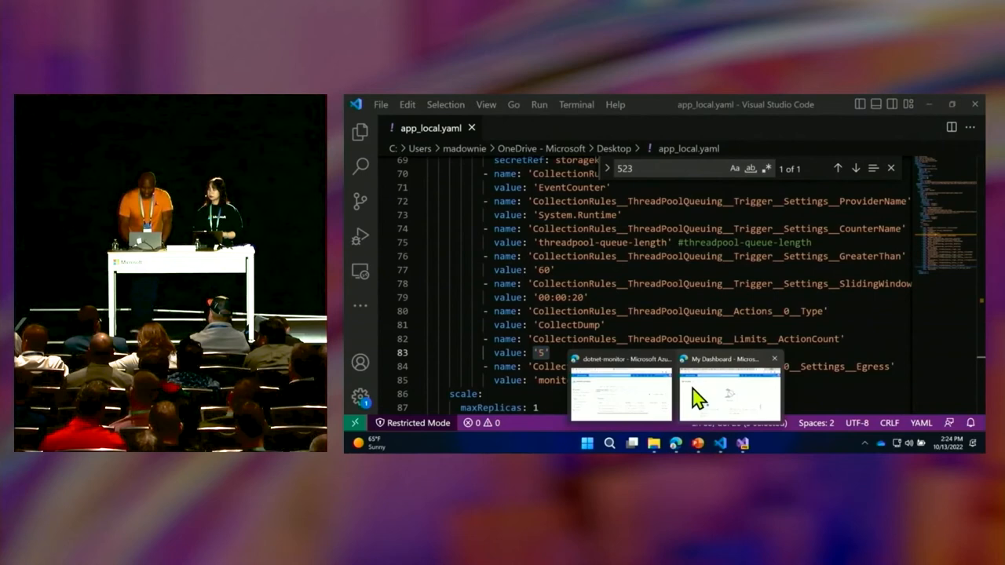
- Return to the dotnet-monitor storage container page listing the gcdump and core dumps
{"action": "left_click", "coordinate": [622, 392]}
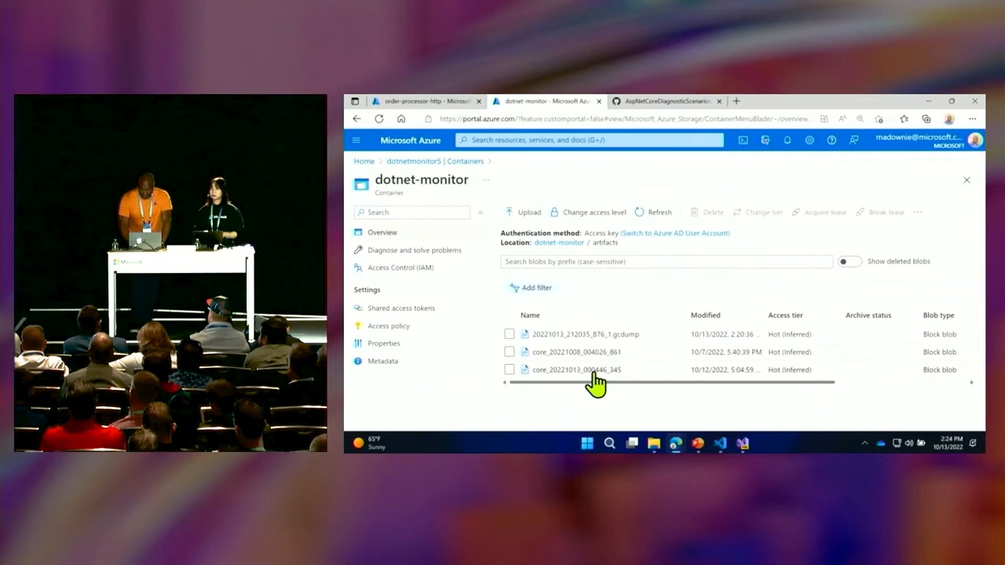
{"action": "mouse_move", "coordinate": [620, 411]}
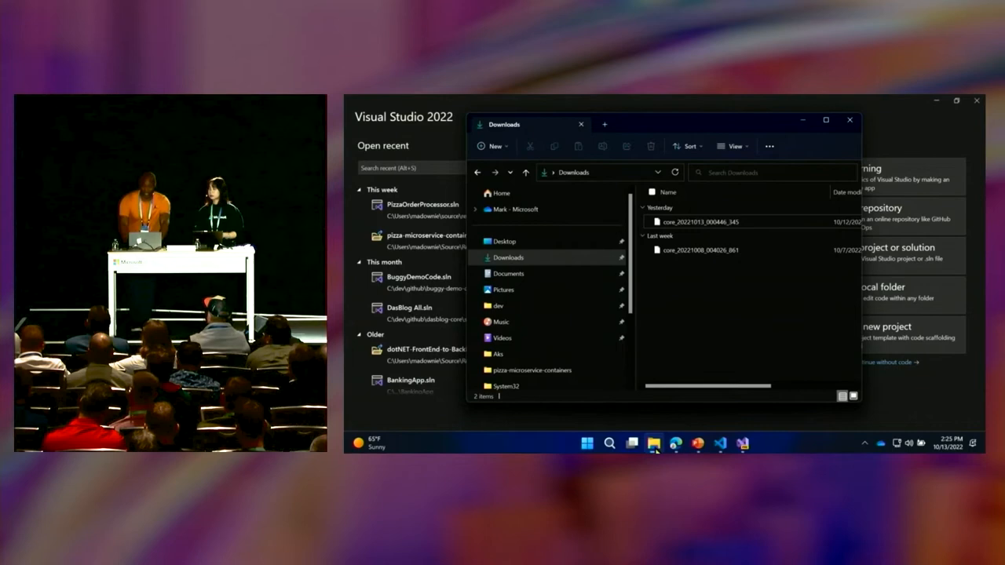
- Go to the Downloads folder and select yesterday's core dump file
{"action": "left_click", "coordinate": [697, 222]}
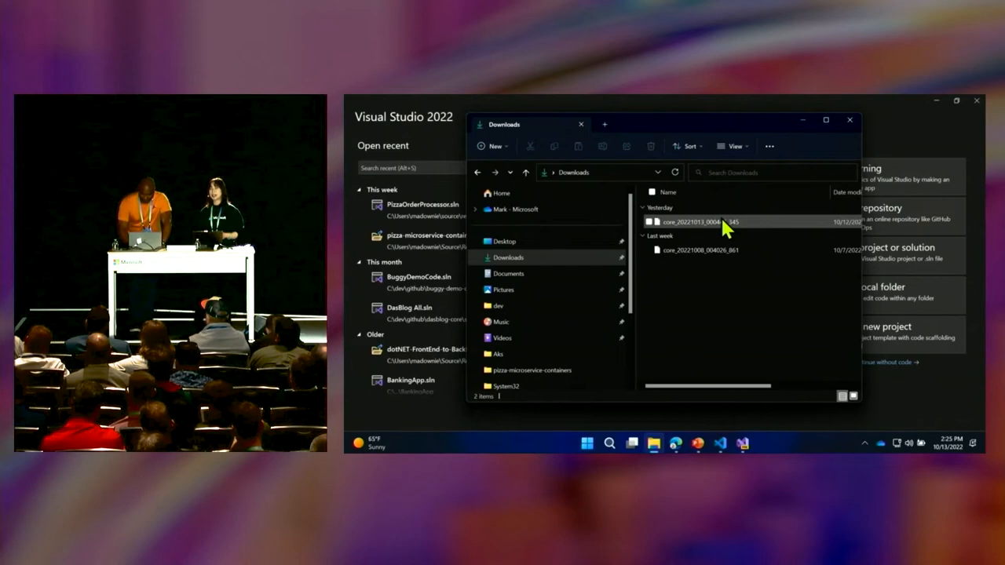
{"action": "left_click", "coordinate": [704, 221]}
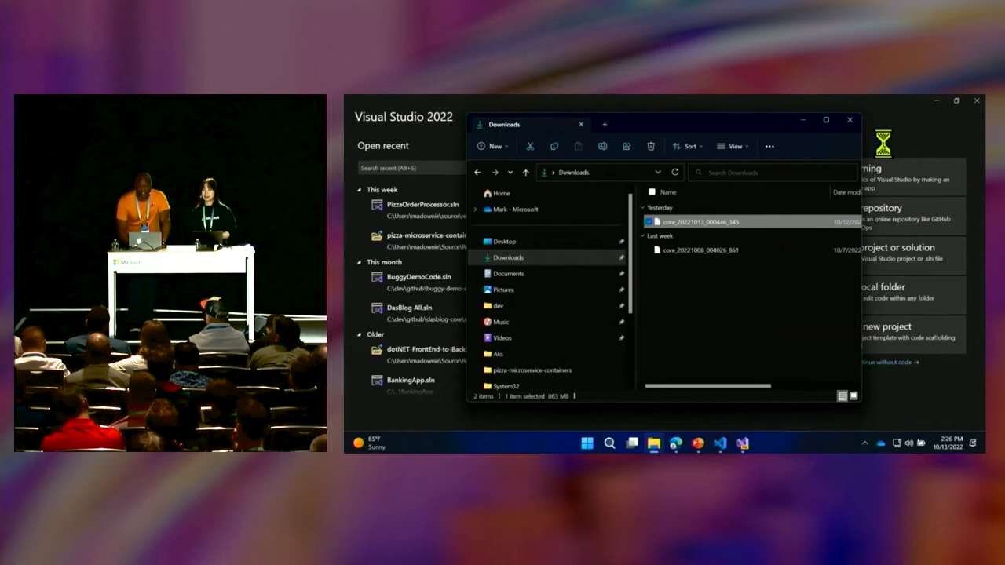
- Open yesterday's core_2022 dump file in Visual Studio for analysis
{"action": "double_click", "coordinate": [699, 221]}
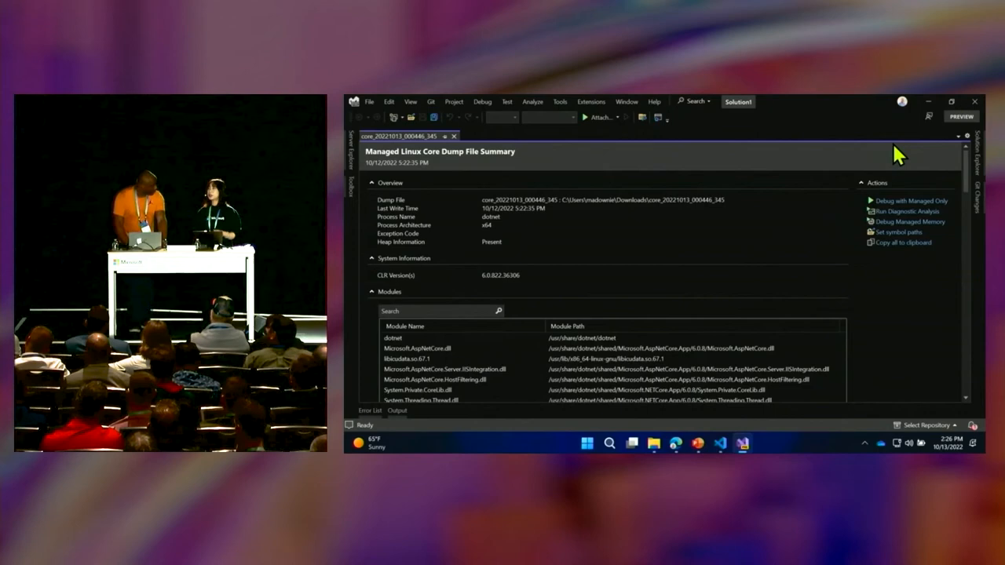
{"action": "mouse_move", "coordinate": [672, 198]}
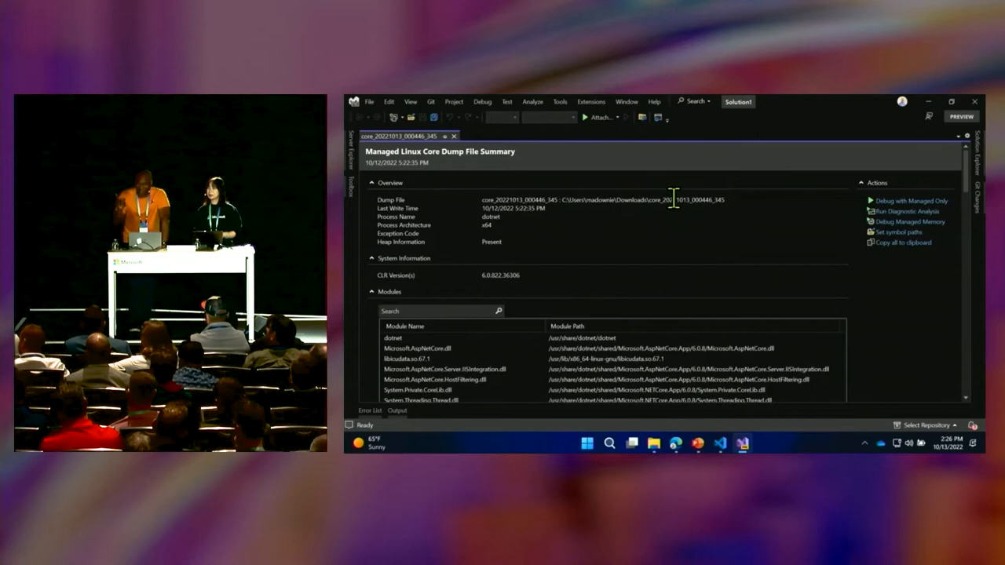
- Start debugging the core dump with Managed Only code from its summary page
{"action": "double_click", "coordinate": [672, 199]}
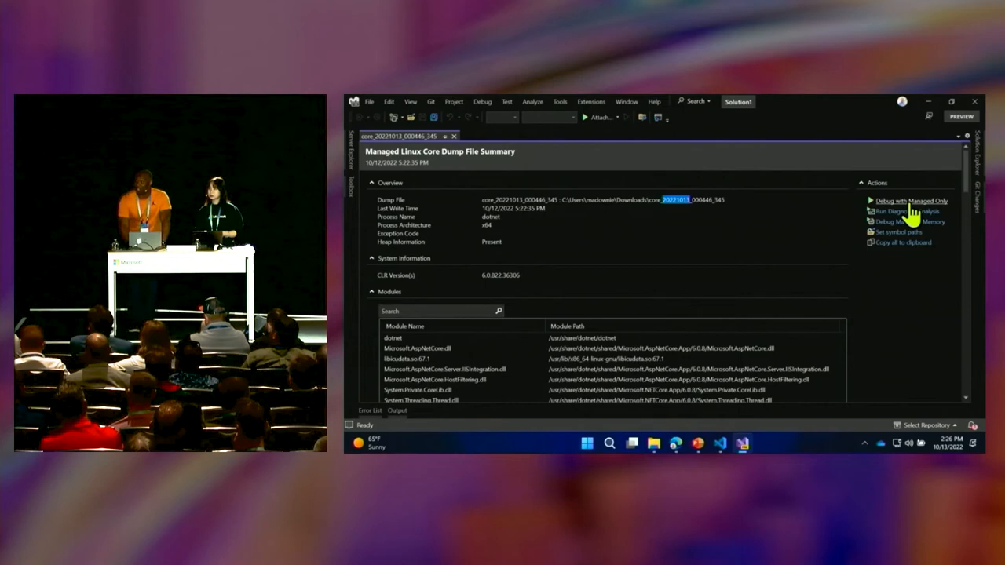
{"action": "left_click", "coordinate": [911, 201]}
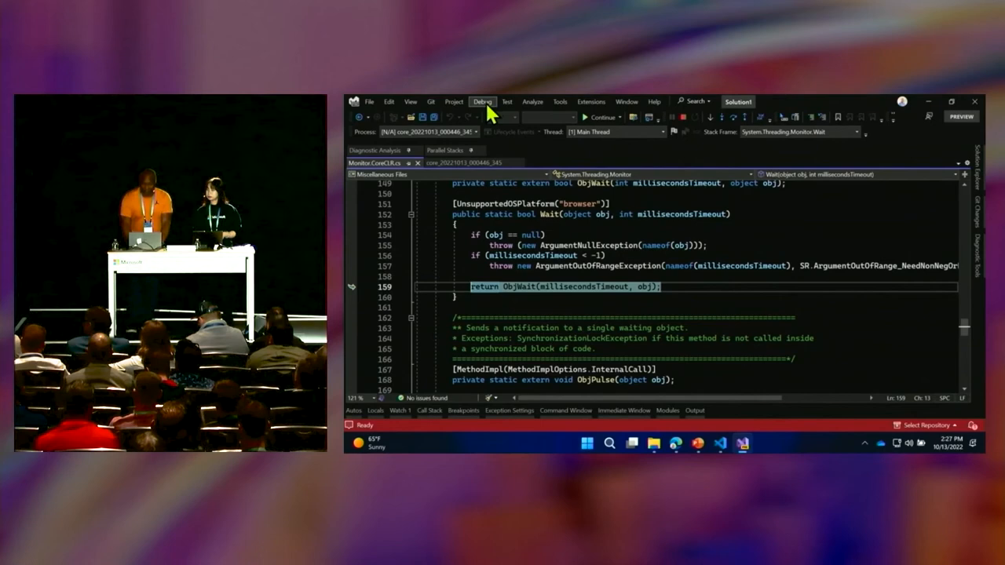
- Bring up the Parallel Stacks view of all threads via Debug > Windows
{"action": "left_click", "coordinate": [443, 151]}
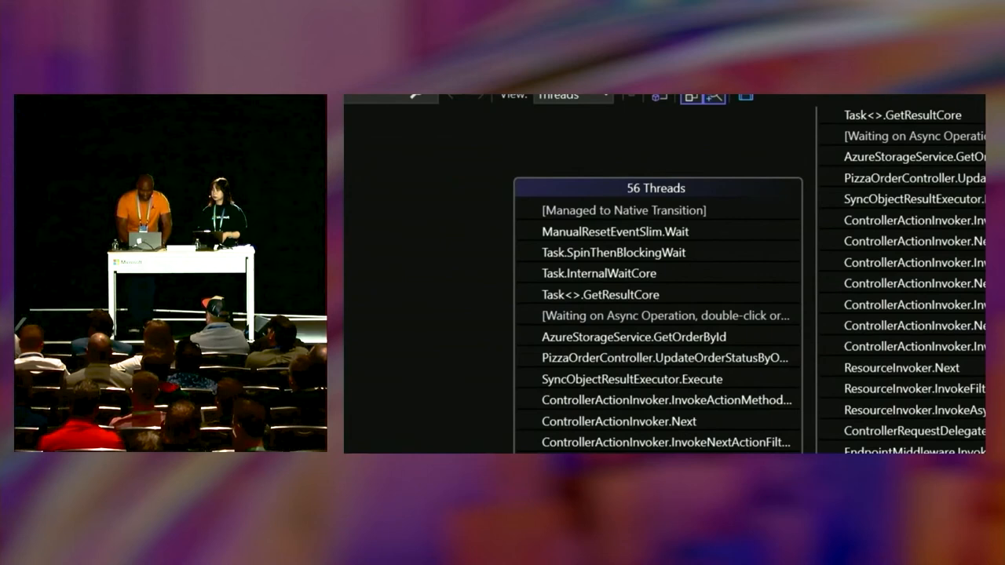
{"action": "scroll", "scroll_direction": "down", "scroll_amount": 3}
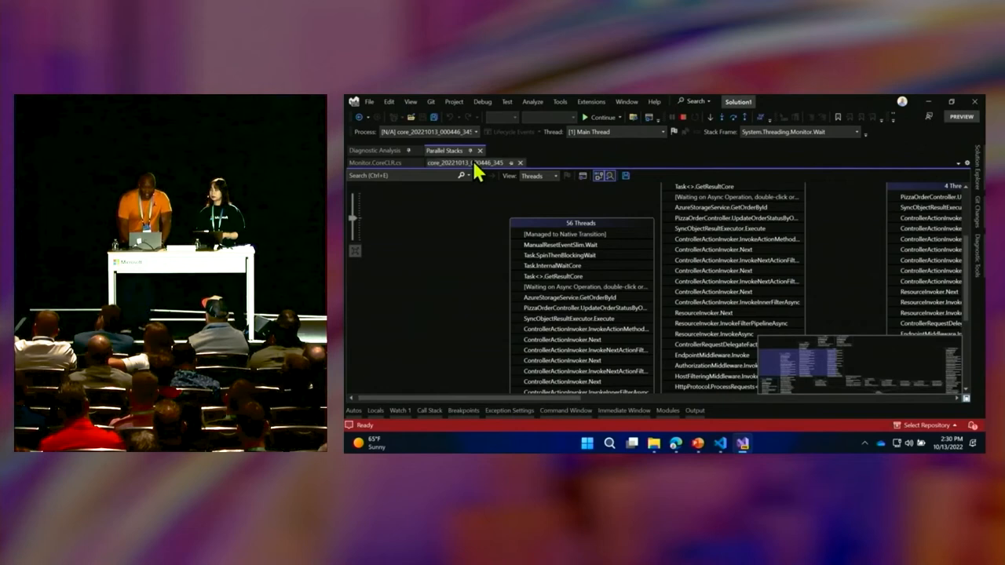
- Bring up the dump's Diagnostic Analysis listing the Process responsiveness analyzers
{"action": "left_click", "coordinate": [480, 100]}
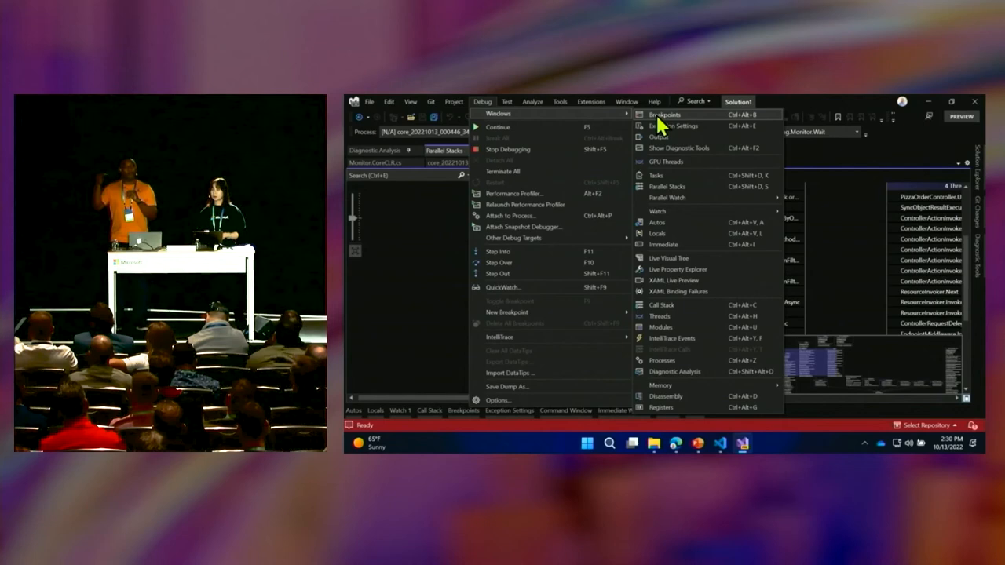
{"action": "mouse_move", "coordinate": [691, 377]}
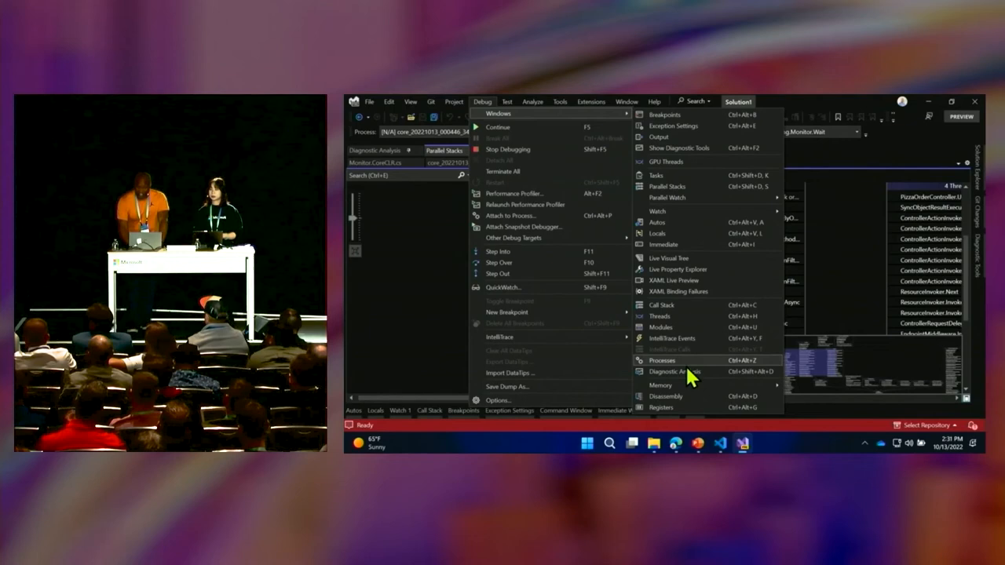
{"action": "left_click", "coordinate": [677, 371]}
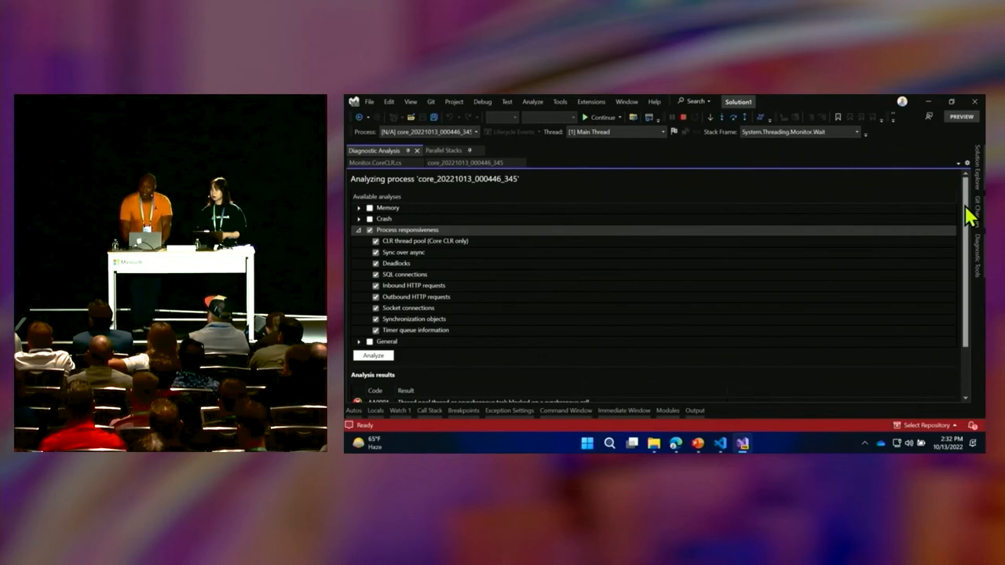
- Read the second AA0001 thread pool finding blaming GetOrderBlobString's synchronous wait
{"action": "scroll", "scroll_direction": "down", "scroll_amount": 3}
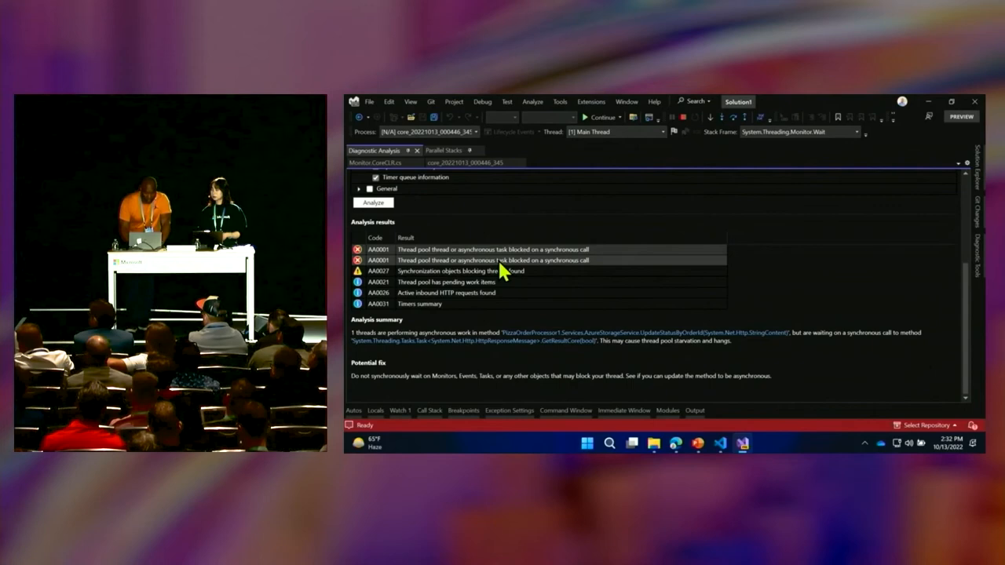
{"action": "left_click", "coordinate": [510, 251]}
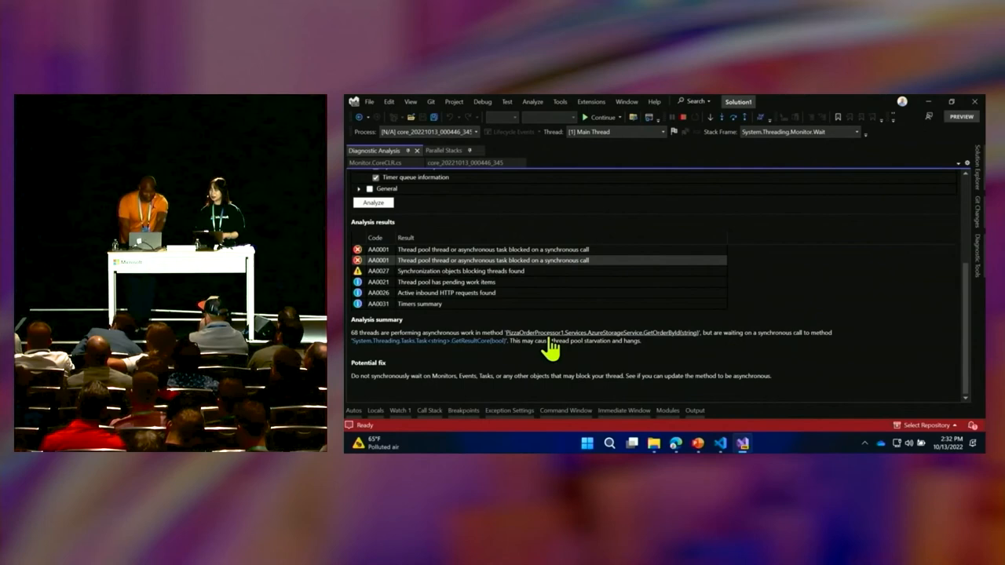
{"action": "mouse_move", "coordinate": [526, 389]}
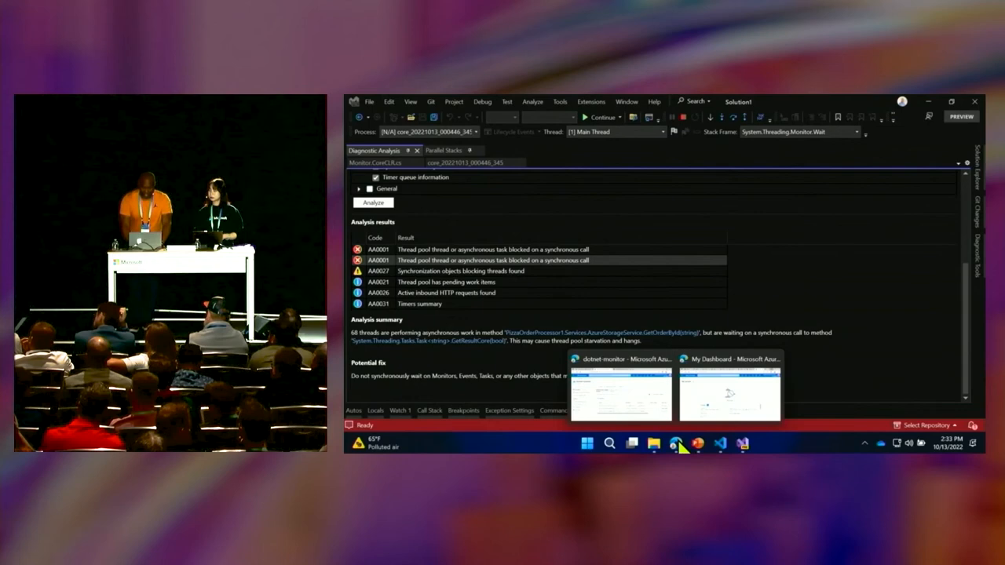
- View the AspNetCoreDiagnosticScenarios guidance on avoiding Task.Result and Task.Wait in Edge
{"action": "left_click", "coordinate": [622, 393]}
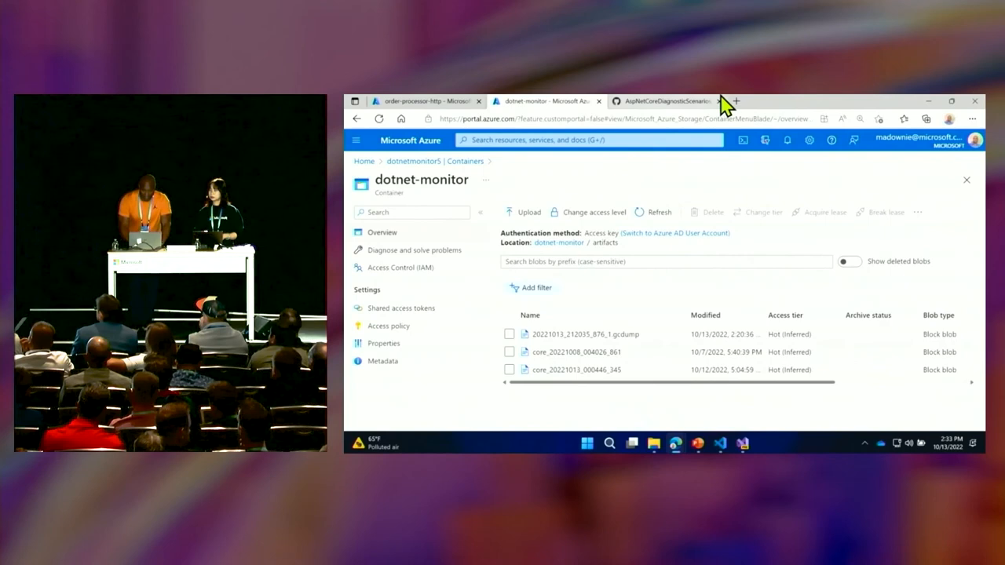
{"action": "left_click", "coordinate": [662, 101]}
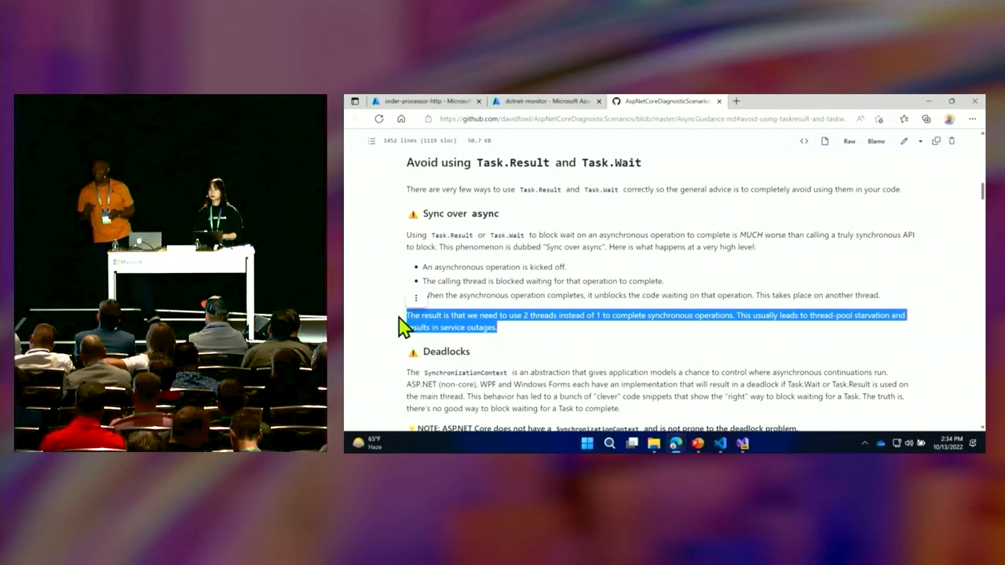
{"action": "mouse_move", "coordinate": [612, 301]}
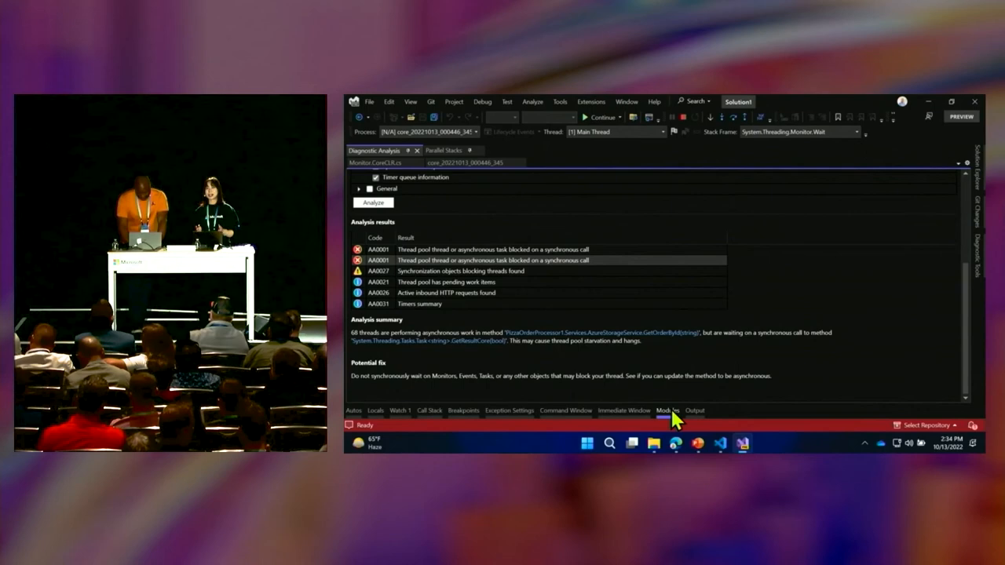
- Filter modules by 'Pizz', decompile PizzaOrderProcessor.dll to a symbol file, and return to Diagnostic Analysis
{"action": "left_click", "coordinate": [666, 410]}
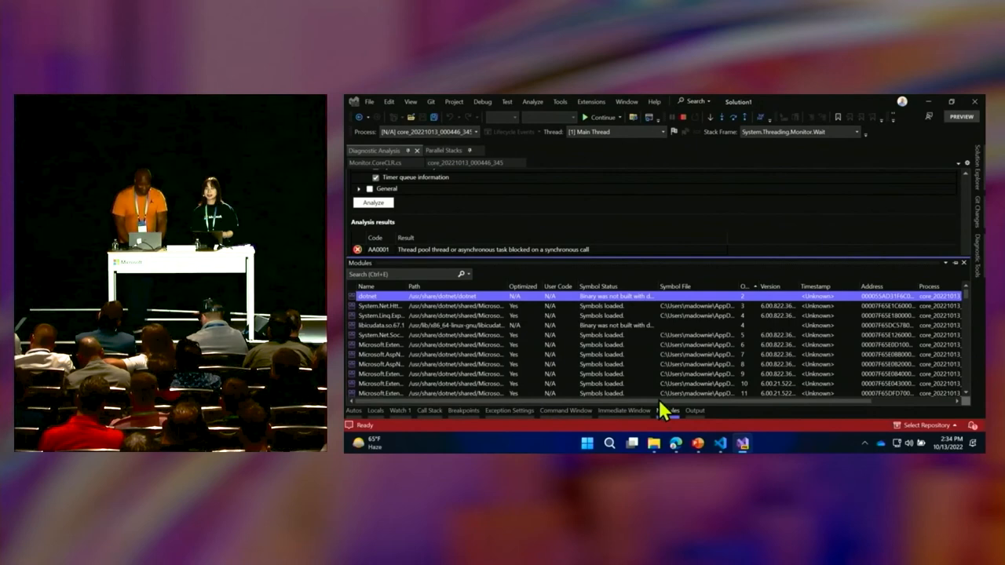
{"action": "left_click", "coordinate": [385, 273]}
{"action": "type", "text": "Pizz"}
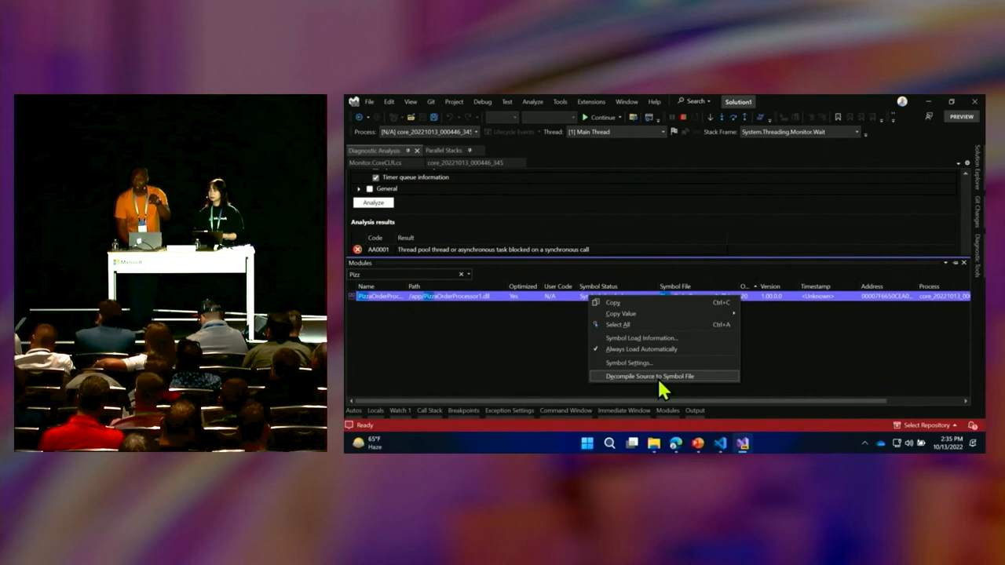
{"action": "left_click", "coordinate": [650, 377]}
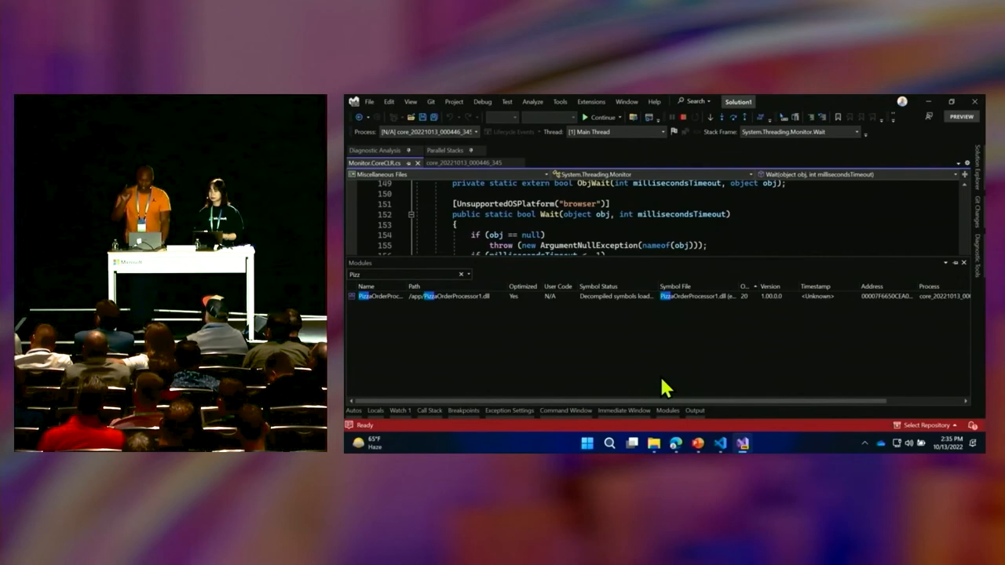
{"action": "mouse_move", "coordinate": [581, 311]}
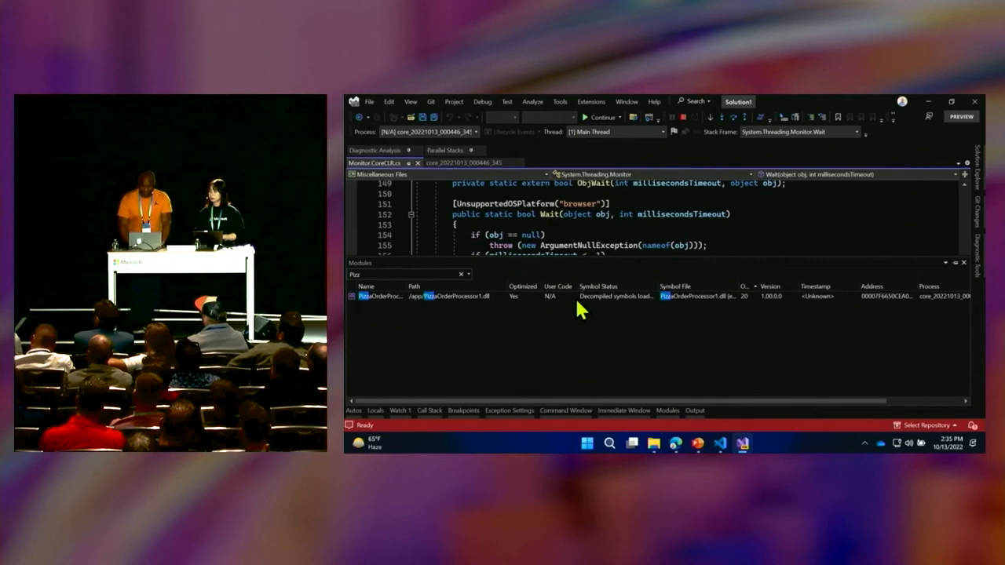
{"action": "left_click", "coordinate": [375, 151]}
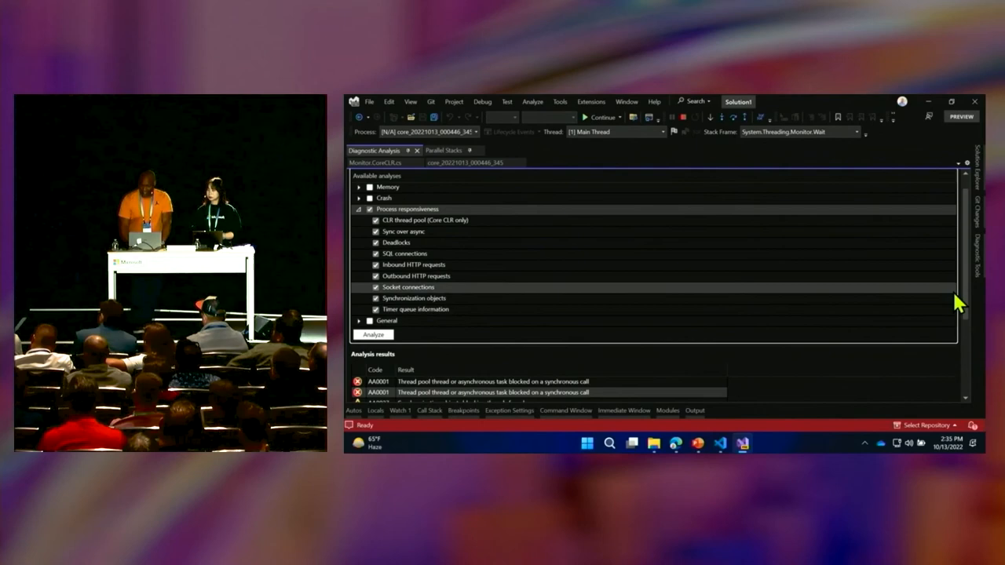